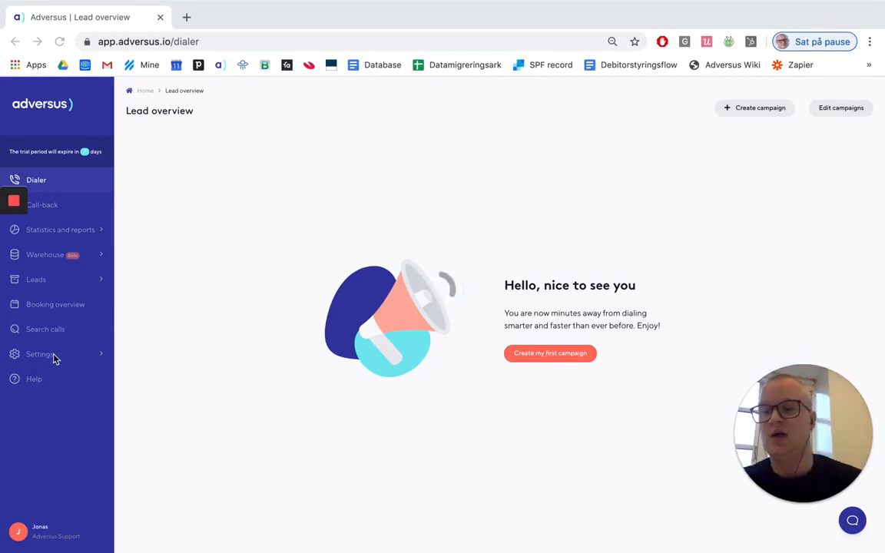
Go to the campaigns list under Settings.
{"action": "left_click", "coordinate": [40, 353]}
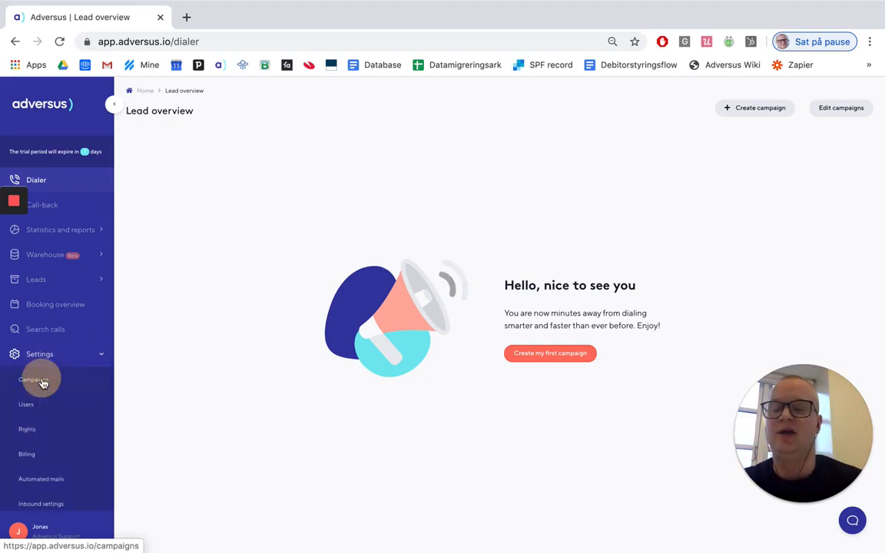
{"action": "left_click", "coordinate": [34, 380]}
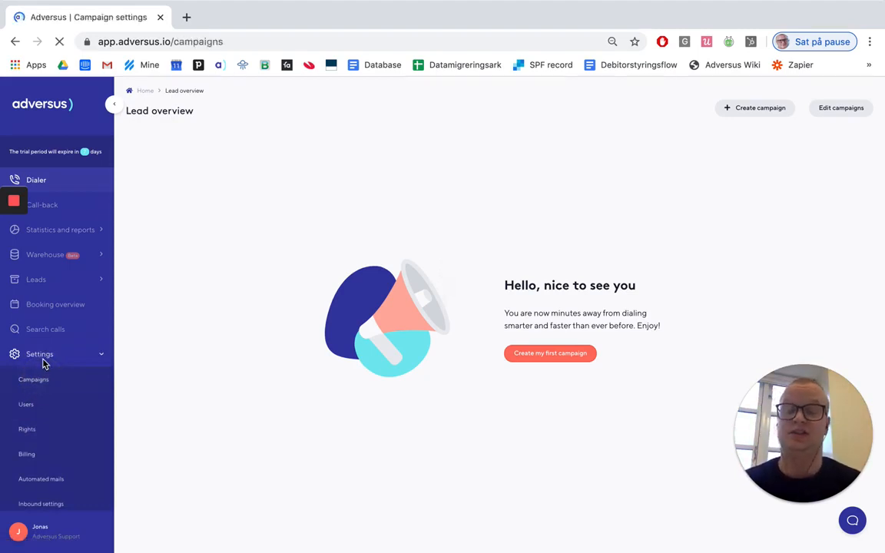
{"action": "left_click", "coordinate": [34, 378]}
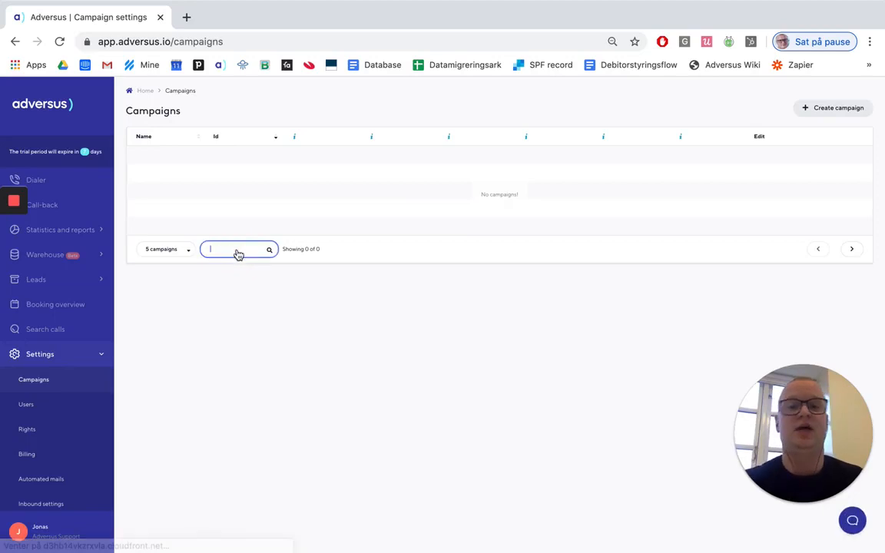
{"action": "mouse_move", "coordinate": [553, 152]}
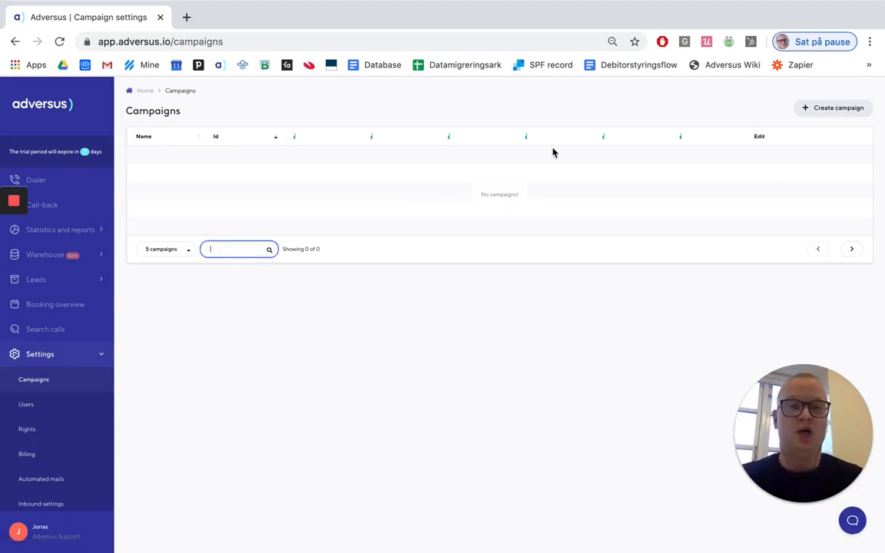
Create a new campaign named Test.
{"action": "left_click", "coordinate": [832, 108]}
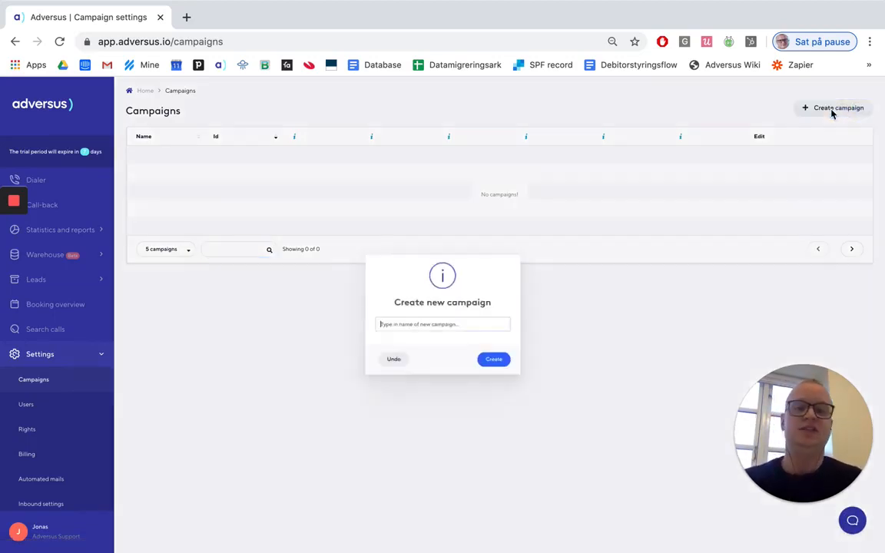
{"action": "type", "text": "Test"}
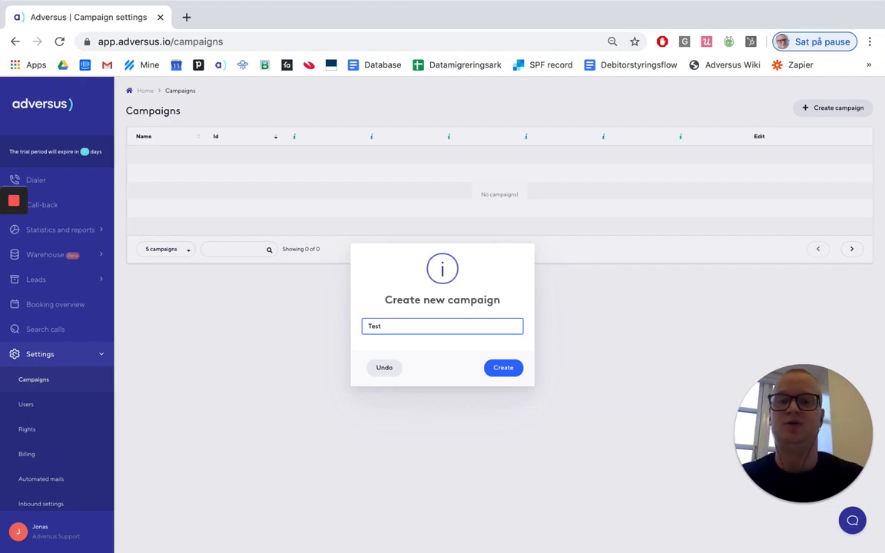
{"action": "left_click", "coordinate": [503, 367]}
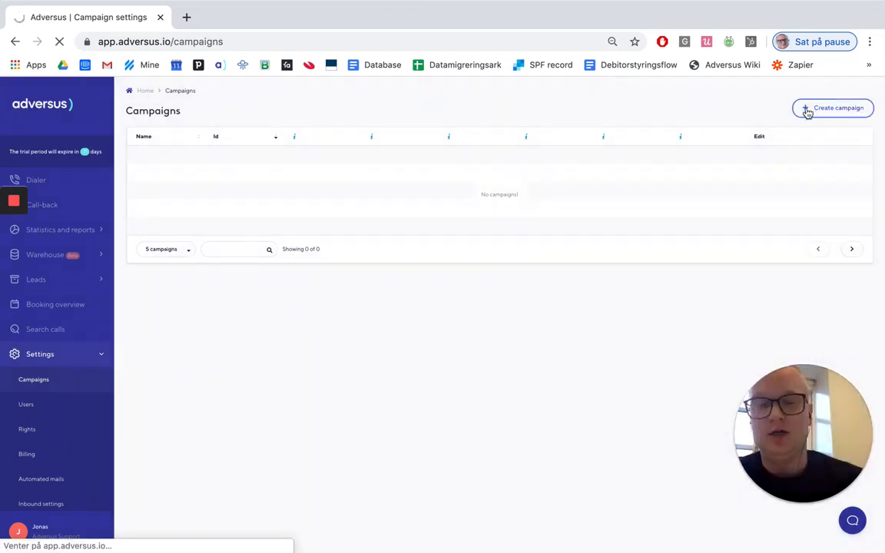
In the Test campaign's settings, switch the dialer method to Progressive.
{"action": "left_click", "coordinate": [832, 108]}
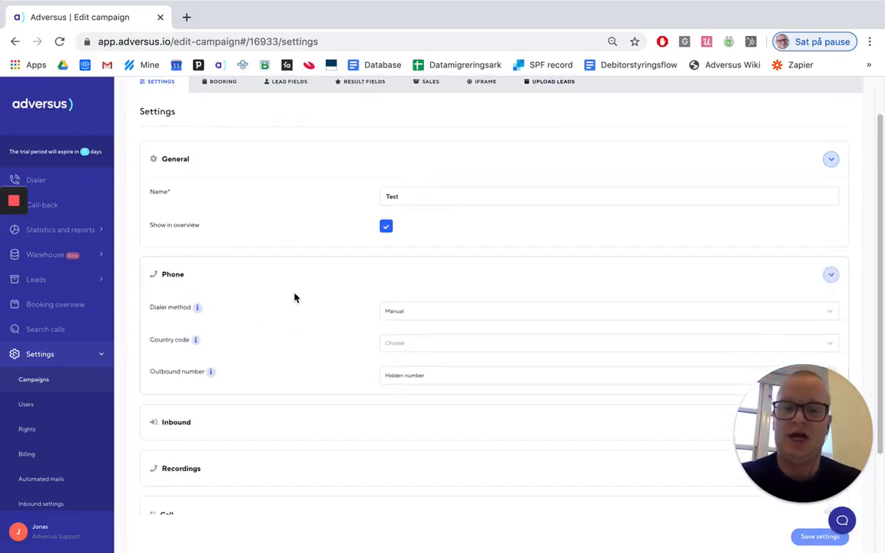
{"action": "scroll", "scroll_direction": "up", "scroll_amount": 3}
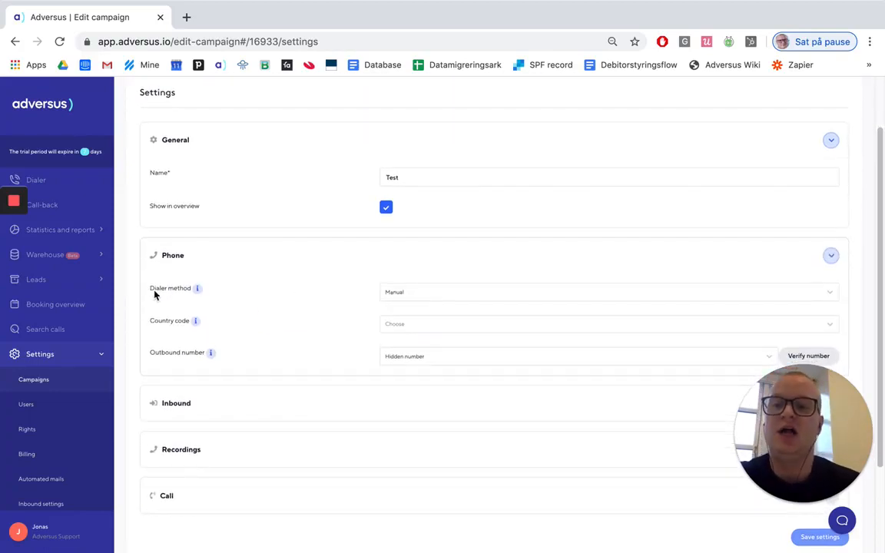
{"action": "mouse_move", "coordinate": [357, 276]}
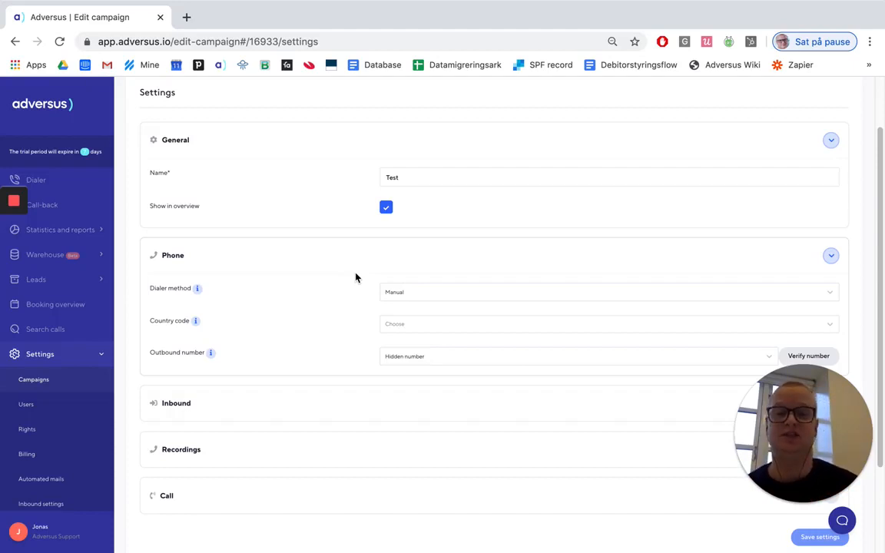
{"action": "left_click", "coordinate": [607, 292]}
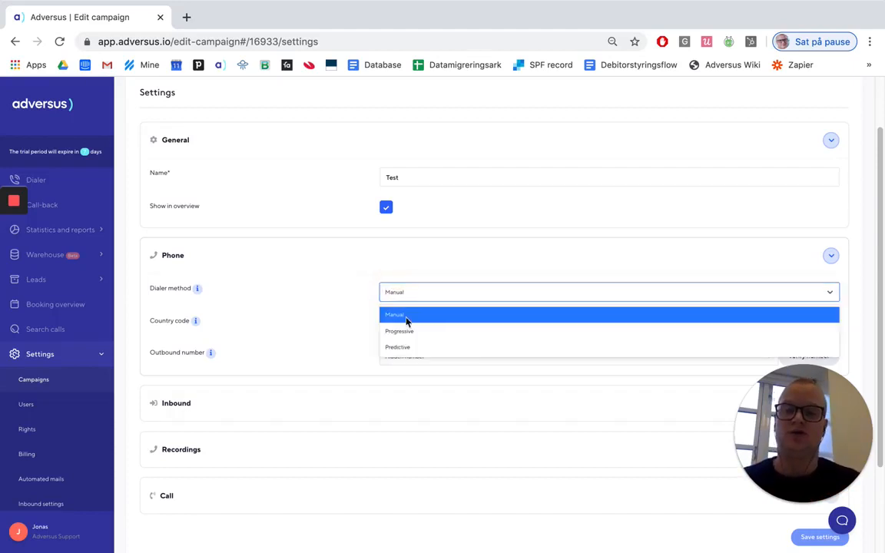
{"action": "left_click", "coordinate": [399, 332]}
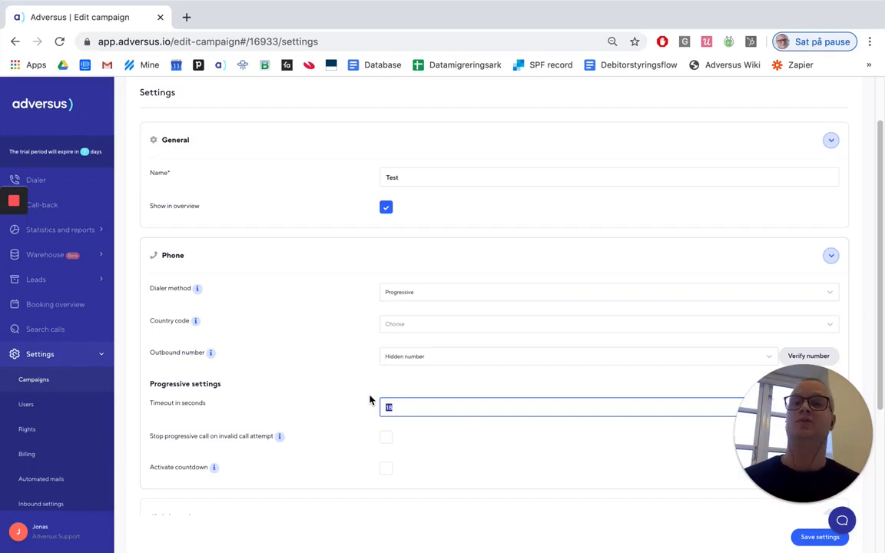
{"action": "mouse_move", "coordinate": [434, 299]}
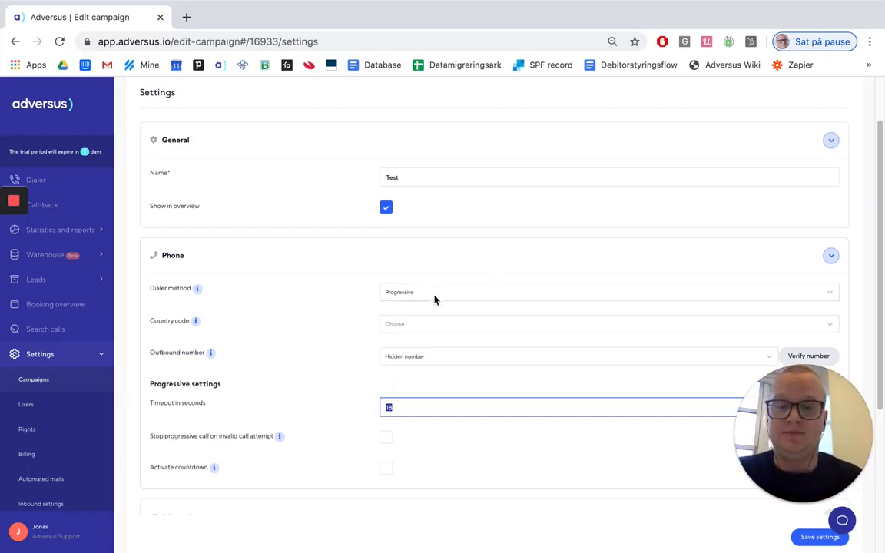
Change the dialer method to Predictive so its predictive settings appear.
{"action": "left_click", "coordinate": [607, 292]}
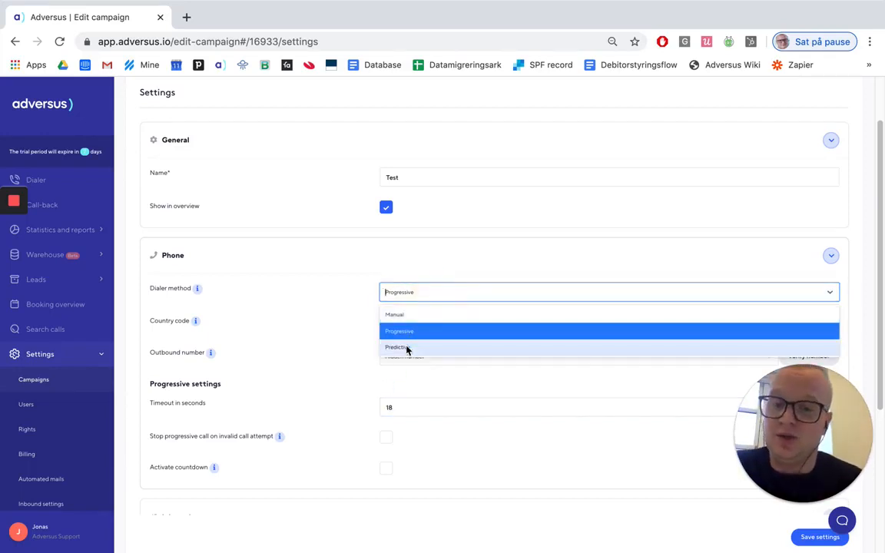
{"action": "left_click", "coordinate": [396, 347]}
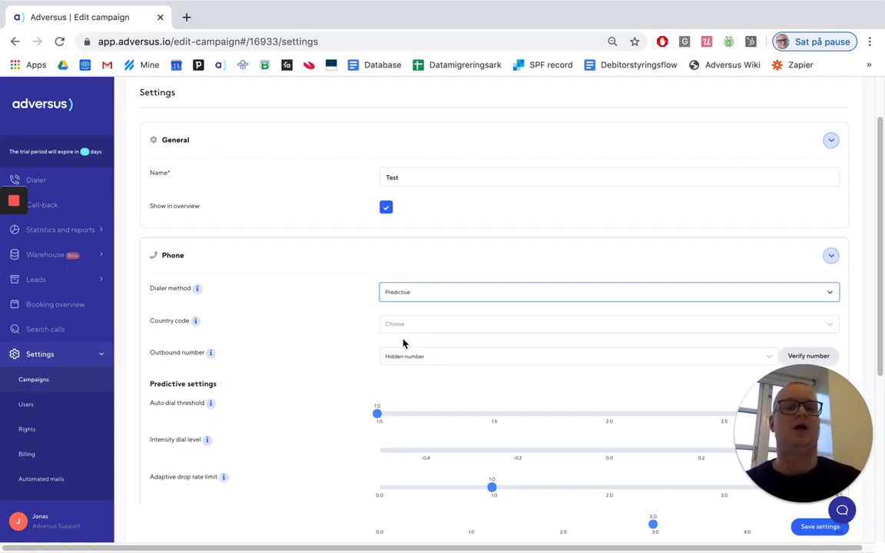
Set the dialer method back to Manual and review the outbound number choices.
{"action": "left_click", "coordinate": [607, 292]}
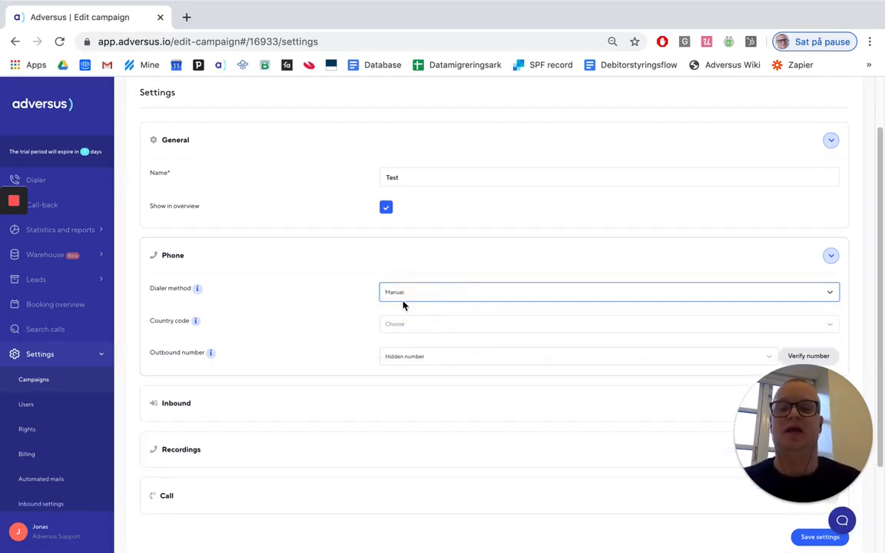
{"action": "mouse_move", "coordinate": [365, 295]}
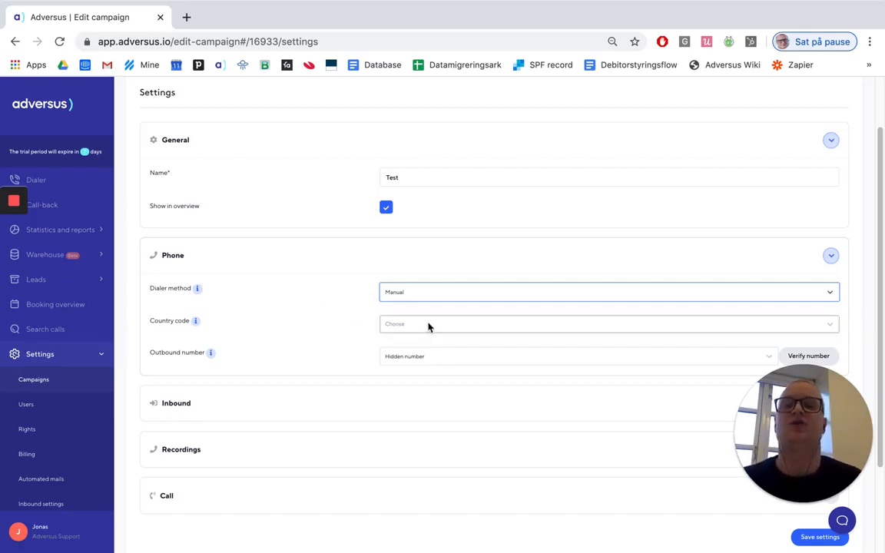
{"action": "mouse_move", "coordinate": [439, 323]}
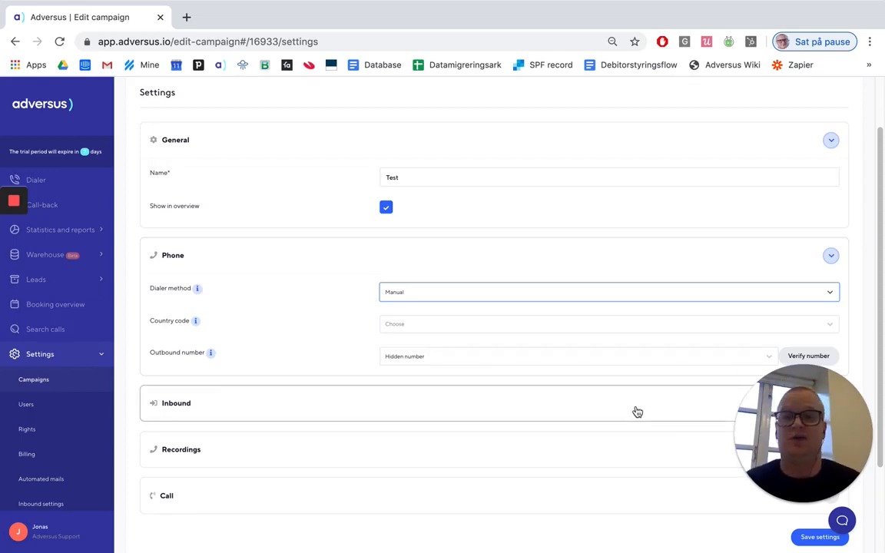
{"action": "mouse_move", "coordinate": [704, 424]}
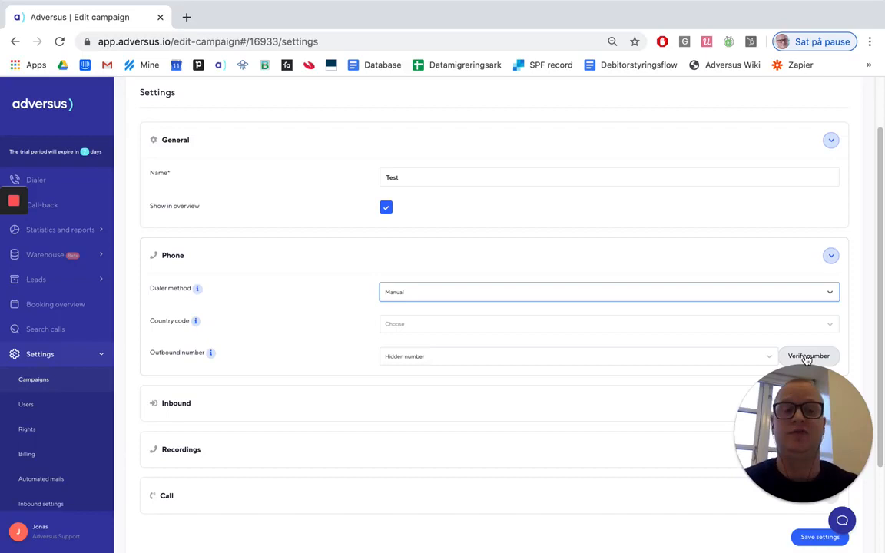
{"action": "left_click", "coordinate": [576, 356]}
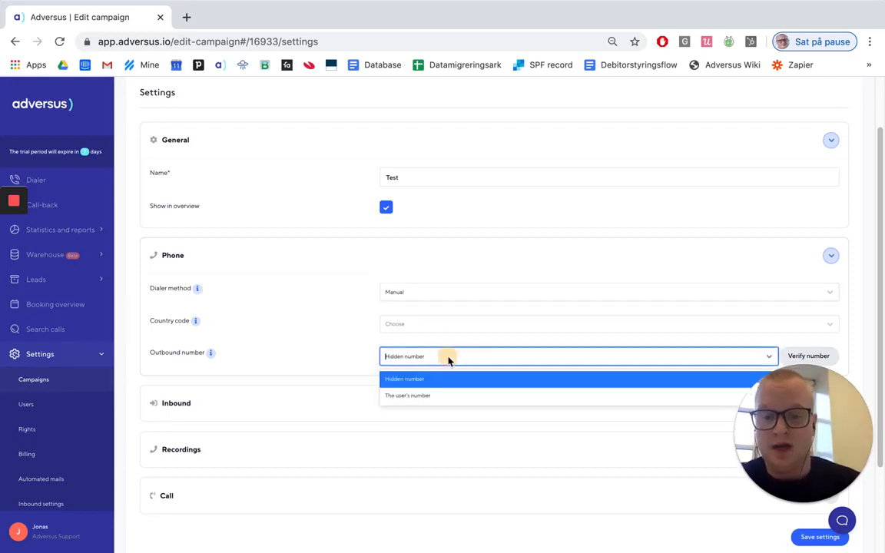
{"action": "mouse_move", "coordinate": [428, 392]}
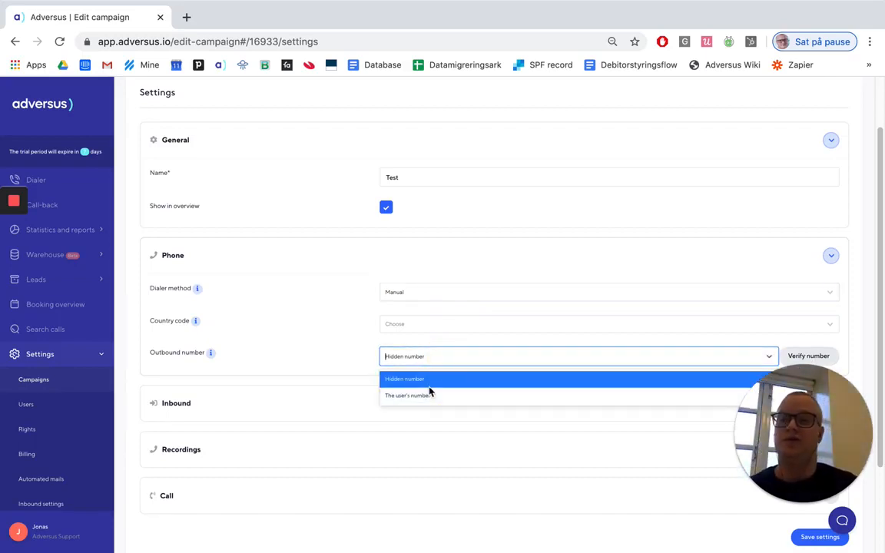
{"action": "mouse_move", "coordinate": [429, 397]}
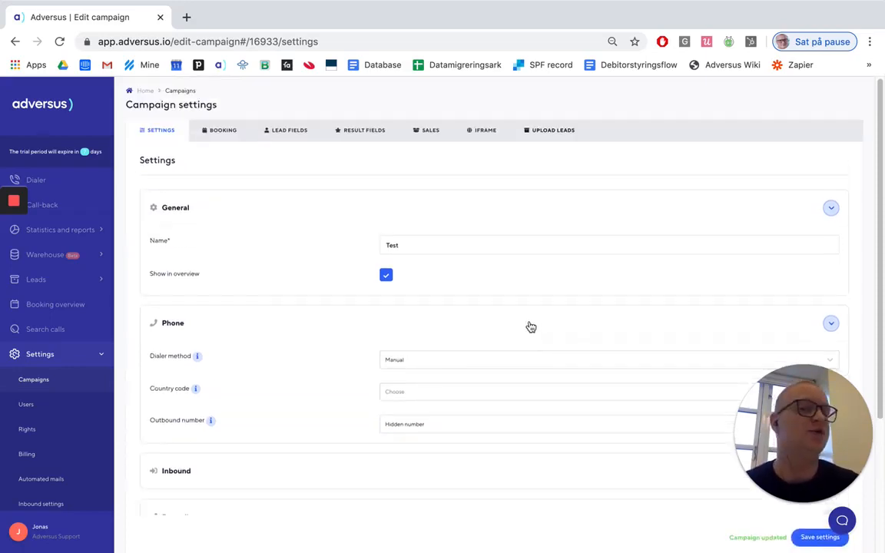
{"action": "mouse_move", "coordinate": [550, 150]}
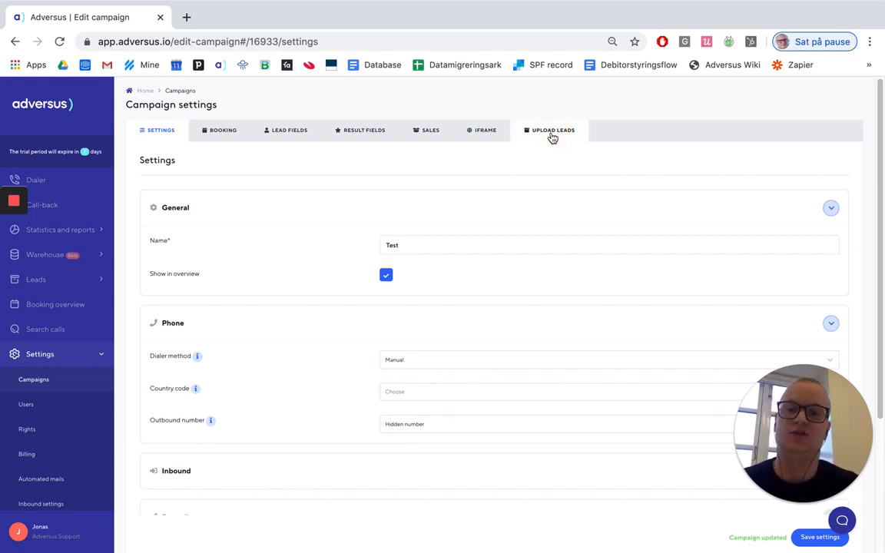
Upload Companies to call.xlsx as the leads file for the Test campaign.
{"action": "left_click", "coordinate": [551, 129]}
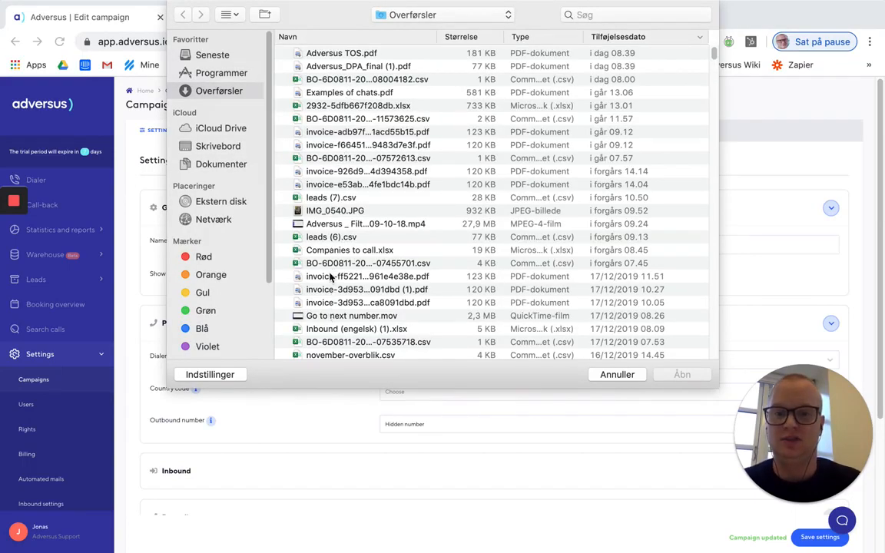
{"action": "left_click", "coordinate": [617, 374]}
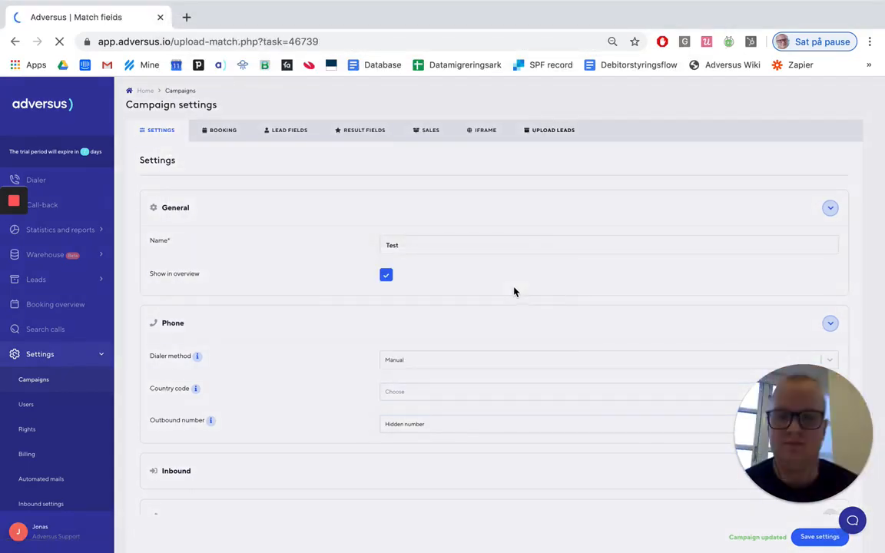
Decline the guided tour and compare the uploaded columns with the source spreadsheet.
{"action": "left_click", "coordinate": [549, 129]}
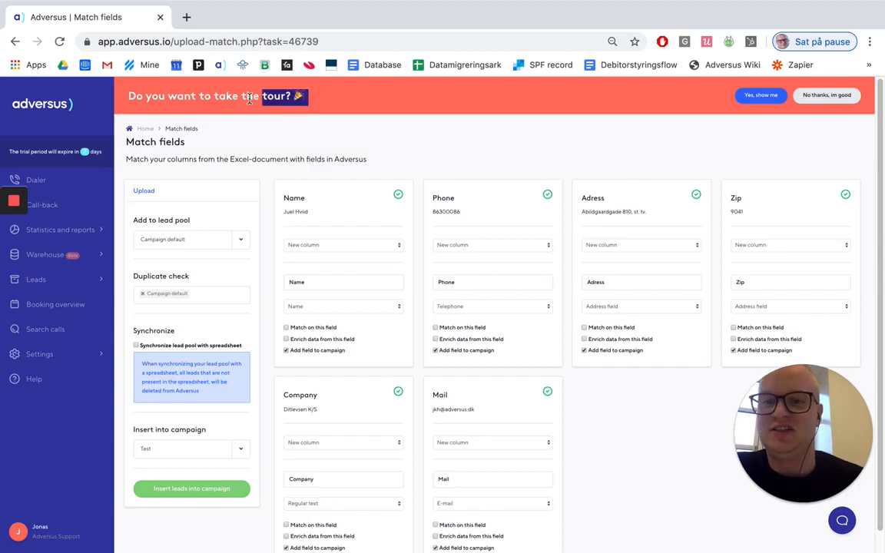
{"action": "mouse_move", "coordinate": [826, 95]}
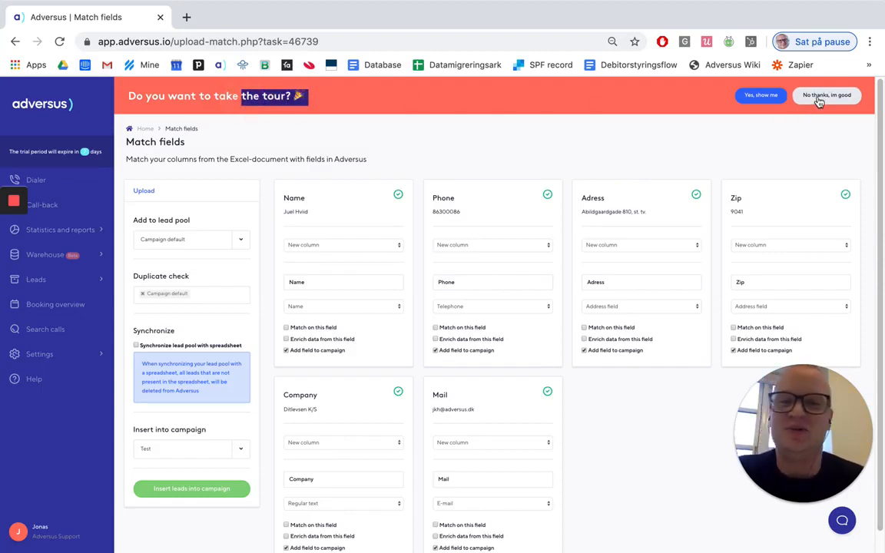
{"action": "left_click", "coordinate": [826, 95]}
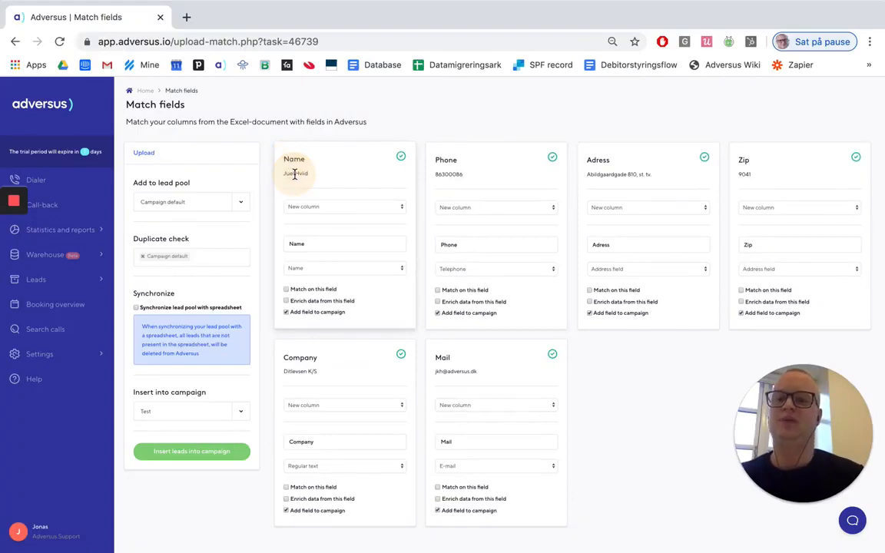
{"action": "left_click", "coordinate": [501, 531]}
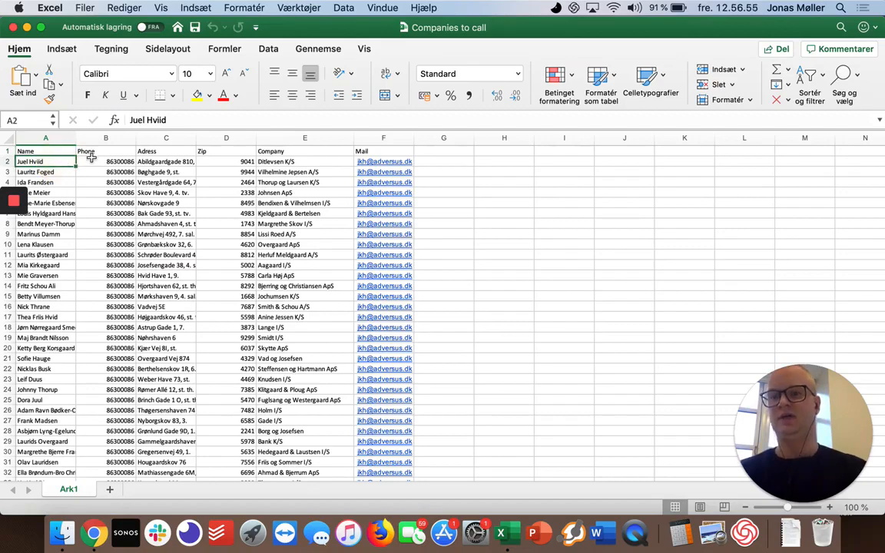
{"action": "left_click", "coordinate": [92, 532]}
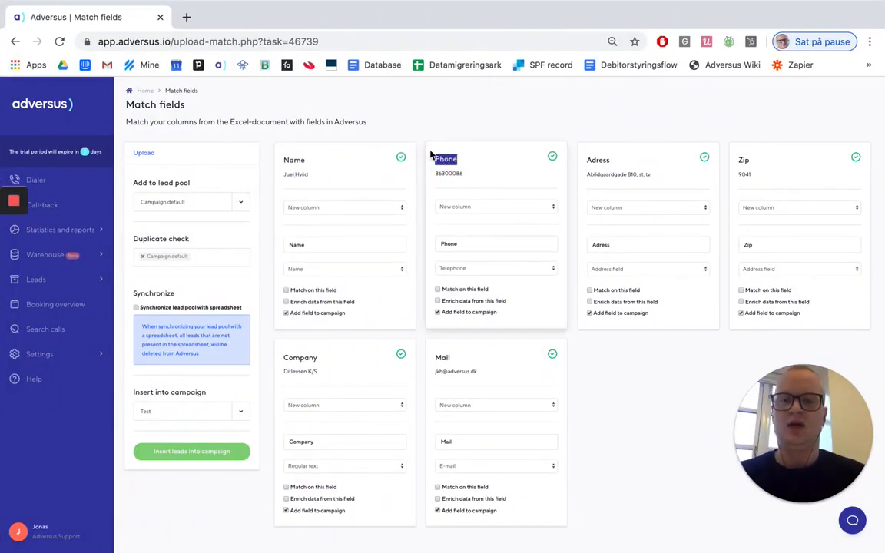
{"action": "mouse_move", "coordinate": [430, 151]}
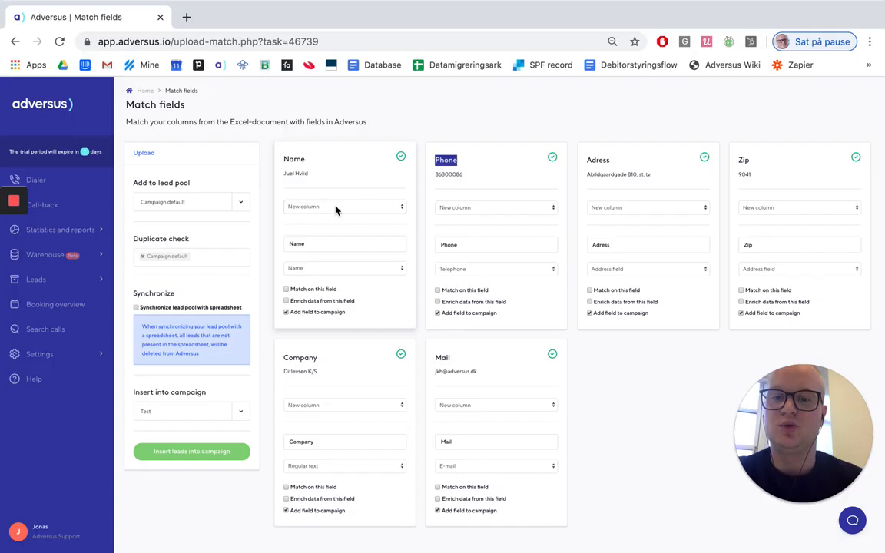
{"action": "mouse_move", "coordinate": [304, 163]}
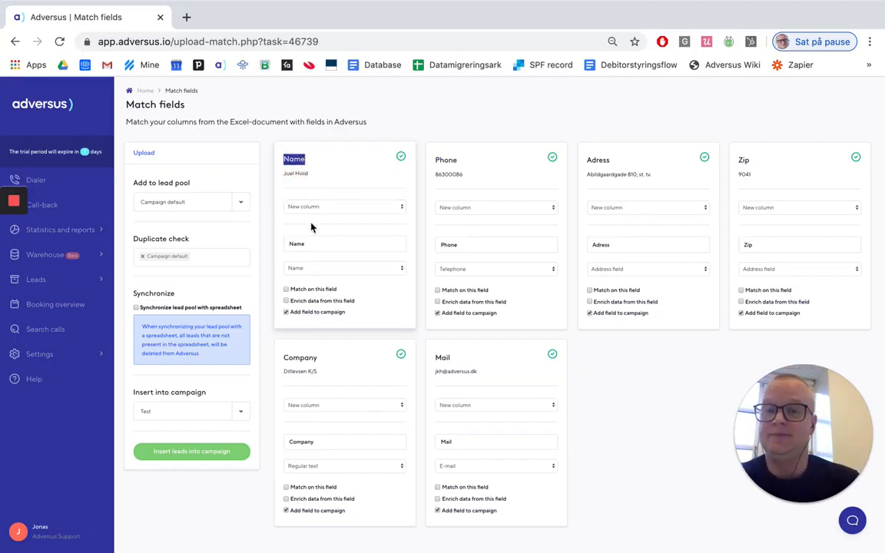
Review the Name, Phone, Address and Zip column cards and set Company's field type to Name.
{"action": "left_click", "coordinate": [344, 242]}
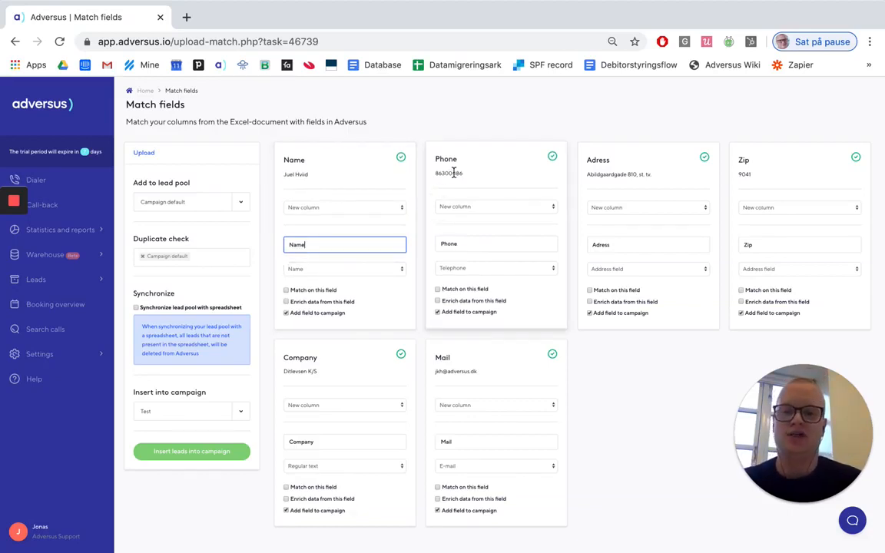
{"action": "double_click", "coordinate": [446, 158]}
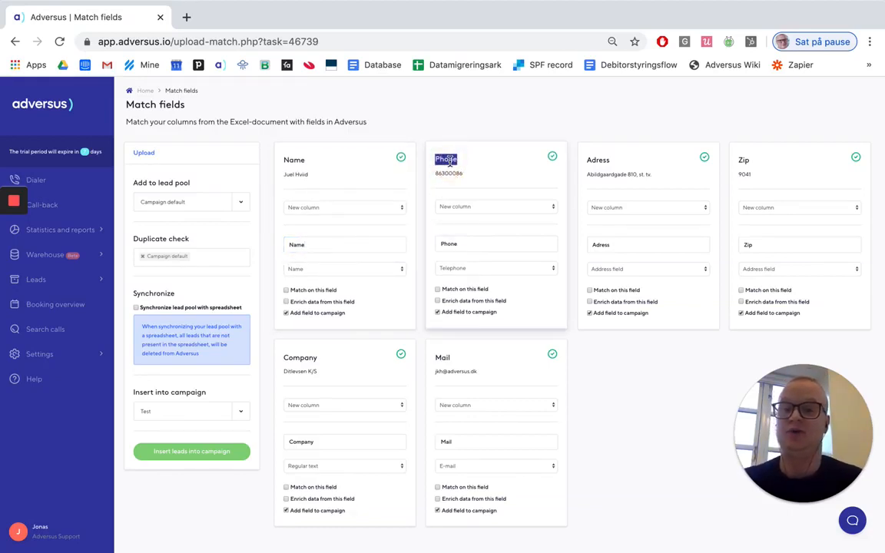
{"action": "left_click", "coordinate": [496, 243]}
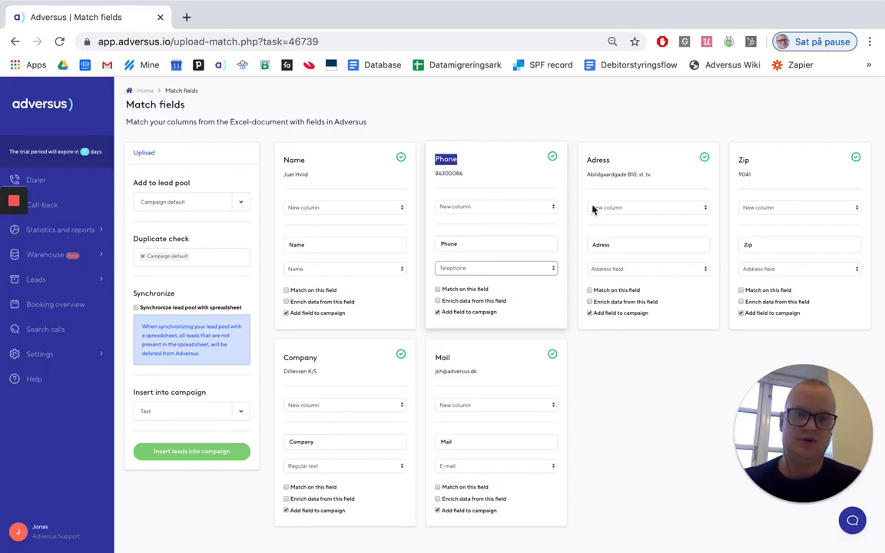
{"action": "left_click", "coordinate": [648, 243]}
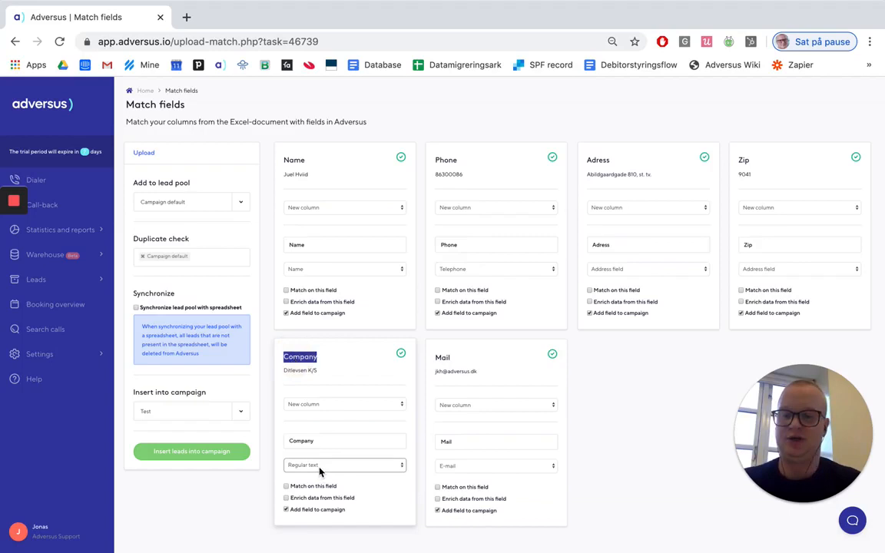
{"action": "left_click", "coordinate": [344, 464]}
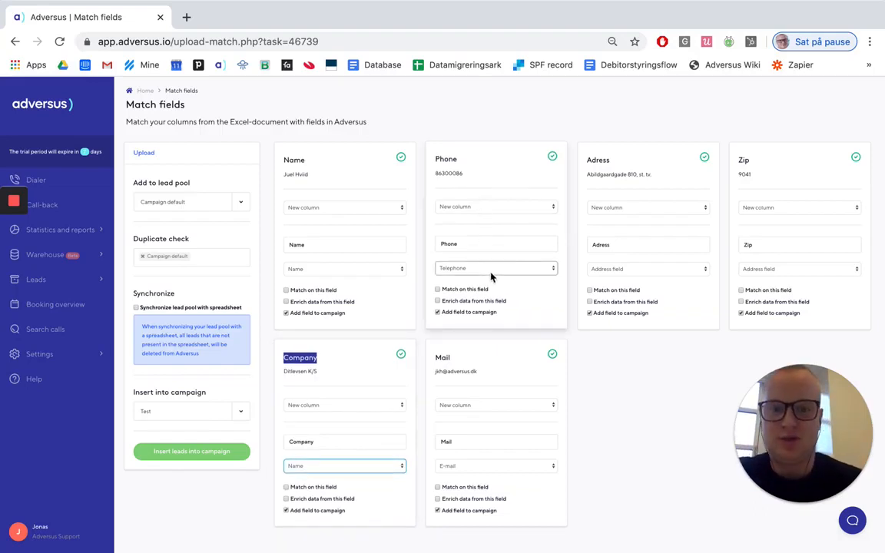
Check the Phone column's sample numbers in the spreadsheet, dismissing the replace-data warning.
{"action": "left_click", "coordinate": [437, 289]}
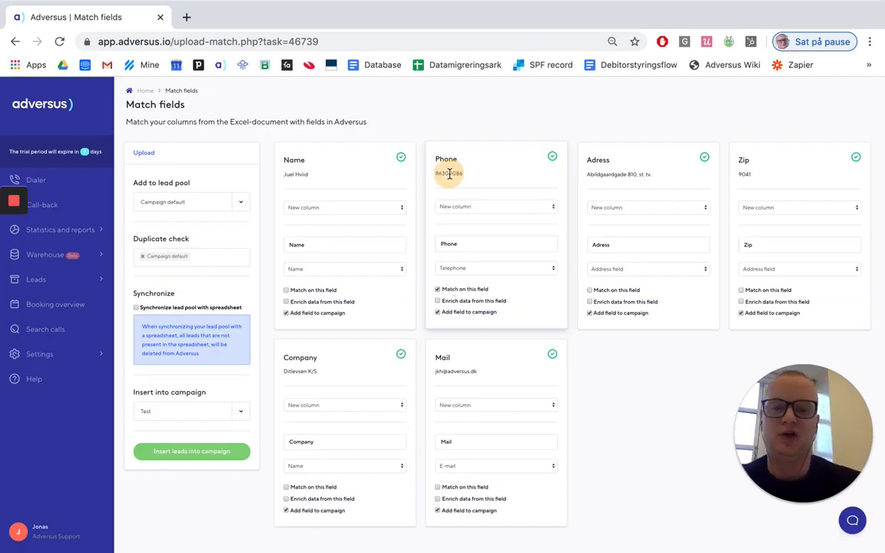
{"action": "double_click", "coordinate": [448, 172]}
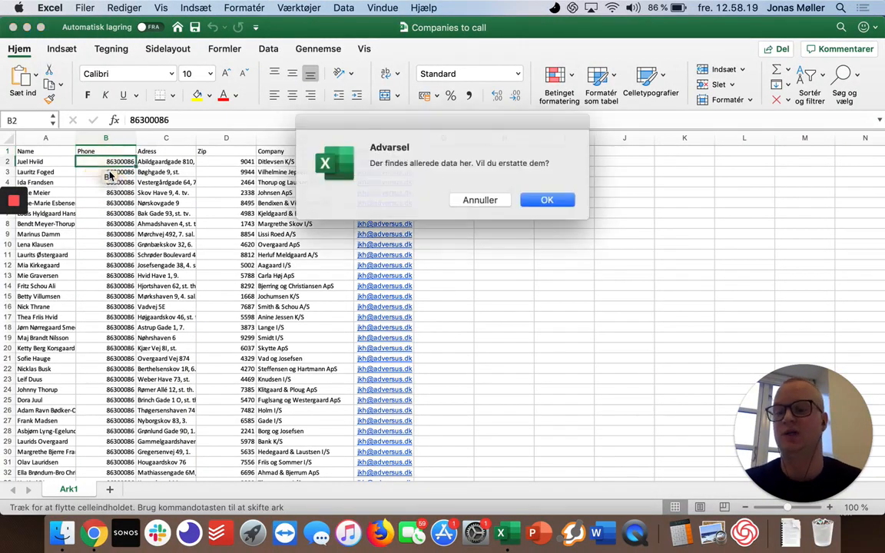
{"action": "left_click", "coordinate": [546, 199]}
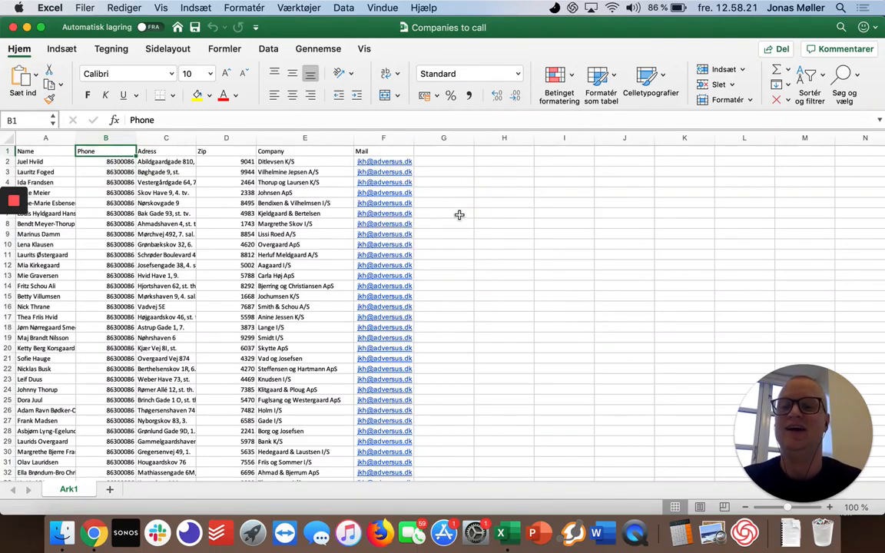
{"action": "left_click", "coordinate": [92, 531]}
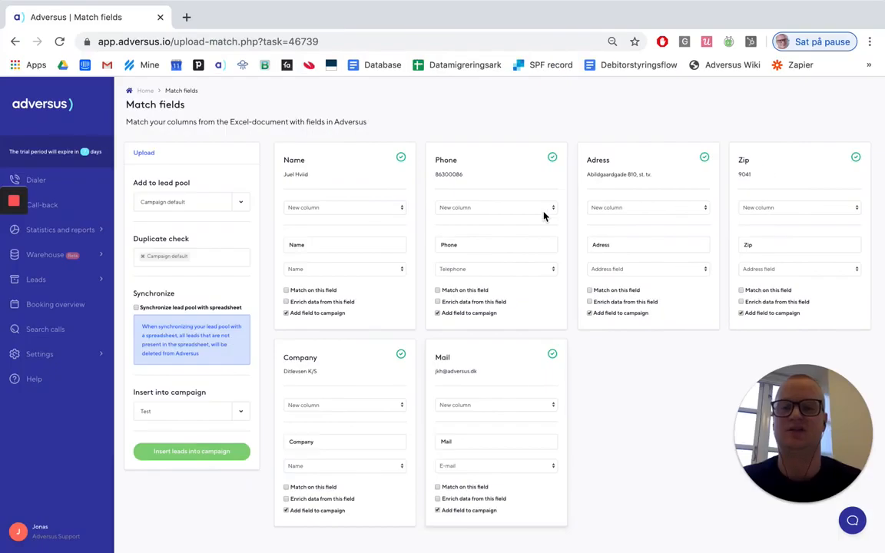
{"action": "mouse_move", "coordinate": [527, 391]}
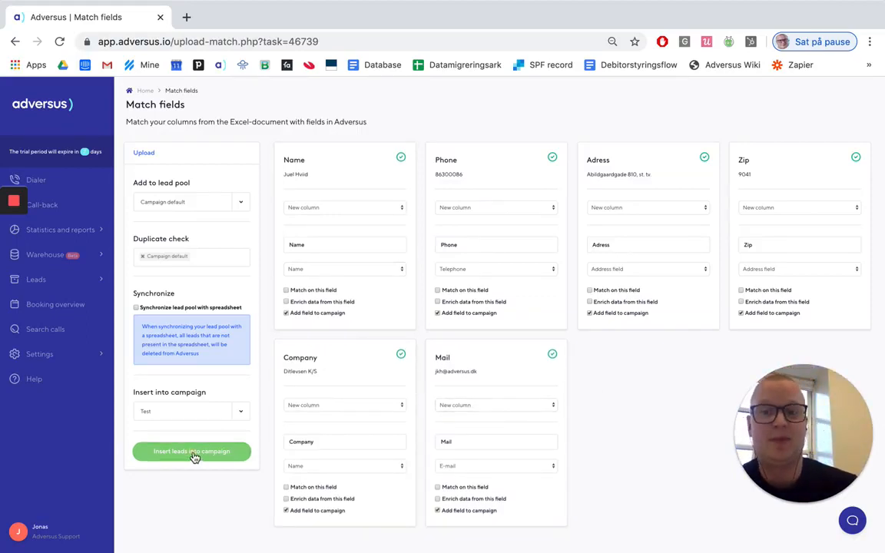
Insert the matched leads into the campaign and go to the dialer's Lead overview.
{"action": "left_click", "coordinate": [191, 451]}
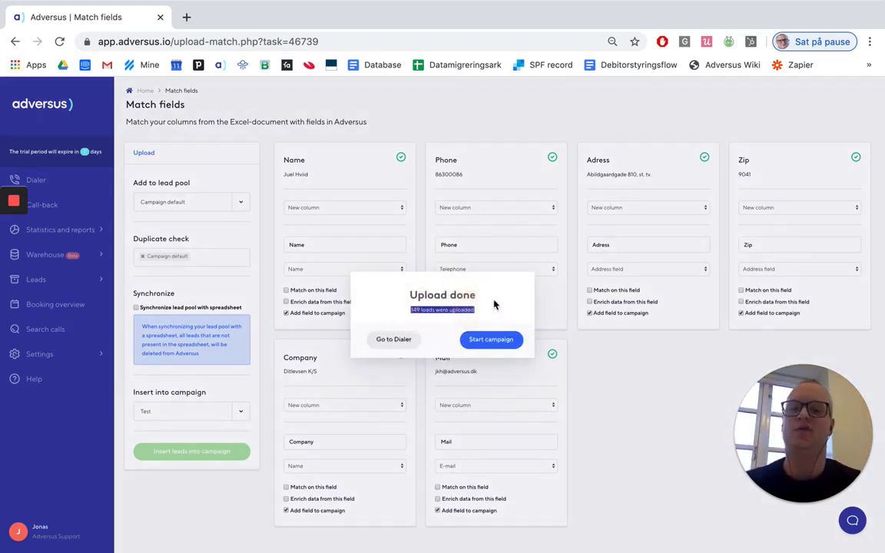
{"action": "mouse_move", "coordinate": [418, 330]}
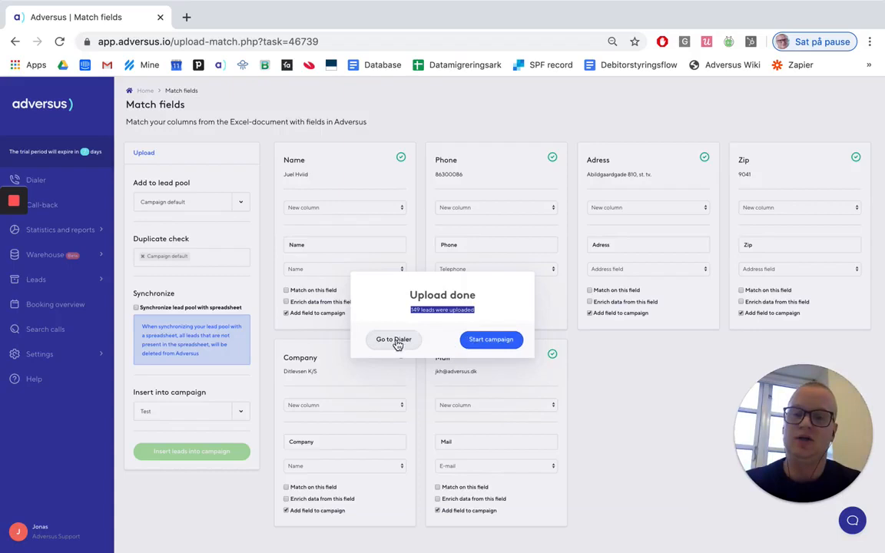
{"action": "left_click", "coordinate": [393, 339]}
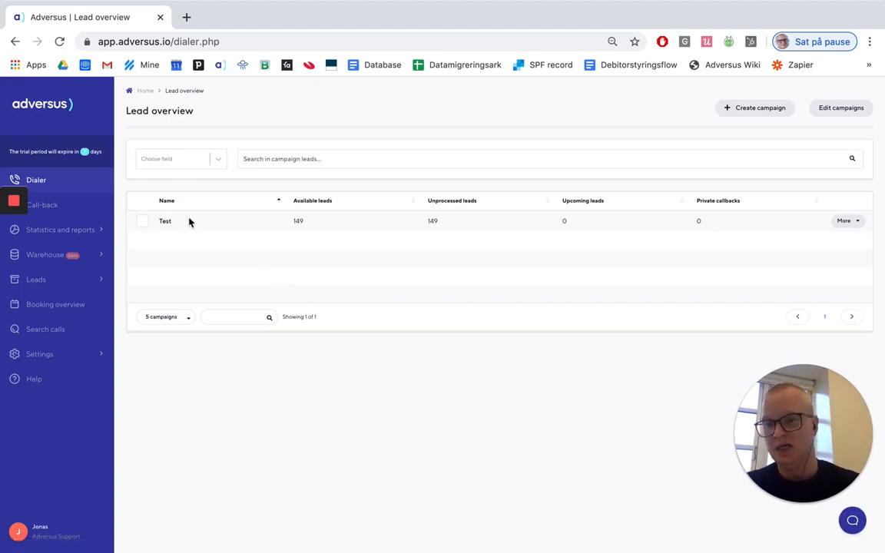
Start dialing the Test campaign from the Lead overview.
{"action": "double_click", "coordinate": [298, 221]}
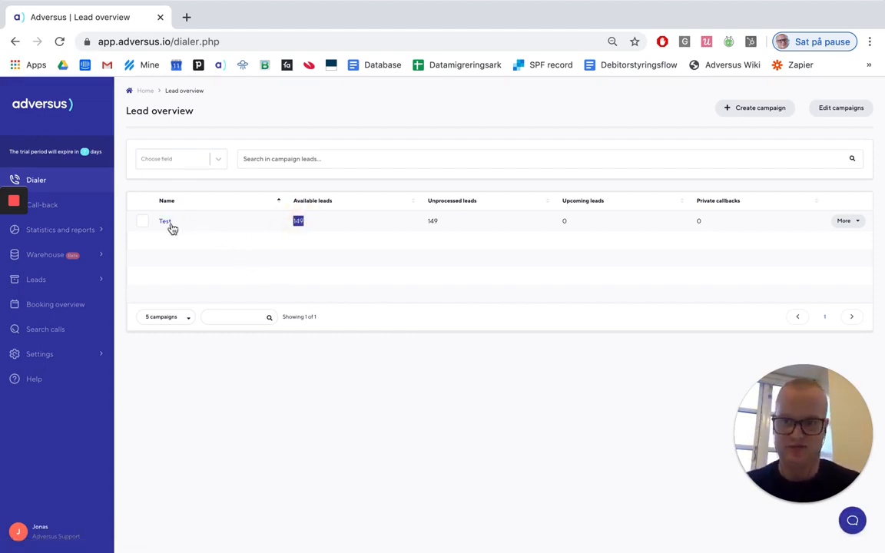
{"action": "left_click", "coordinate": [166, 221]}
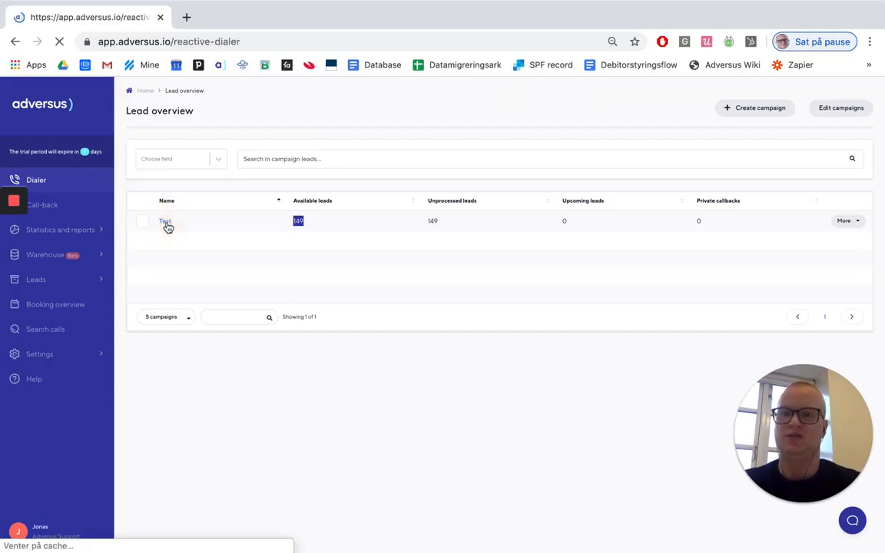
{"action": "left_click", "coordinate": [165, 222]}
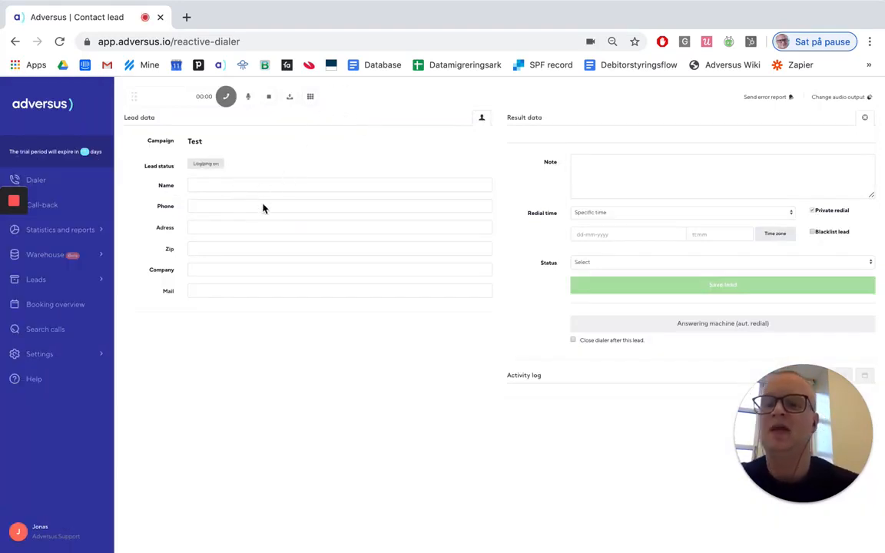
Fetch the first lead so its contact details fill the Lead data fields.
{"action": "left_click", "coordinate": [225, 95]}
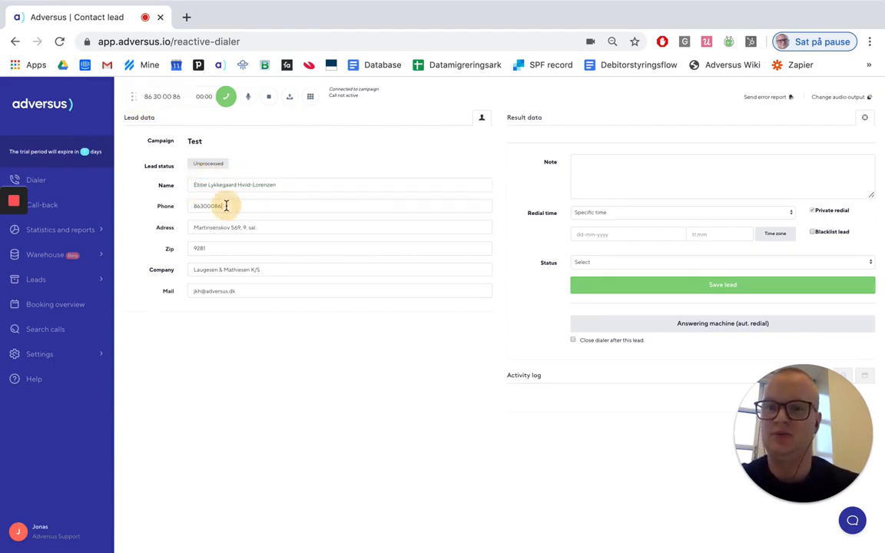
{"action": "left_click", "coordinate": [337, 228]}
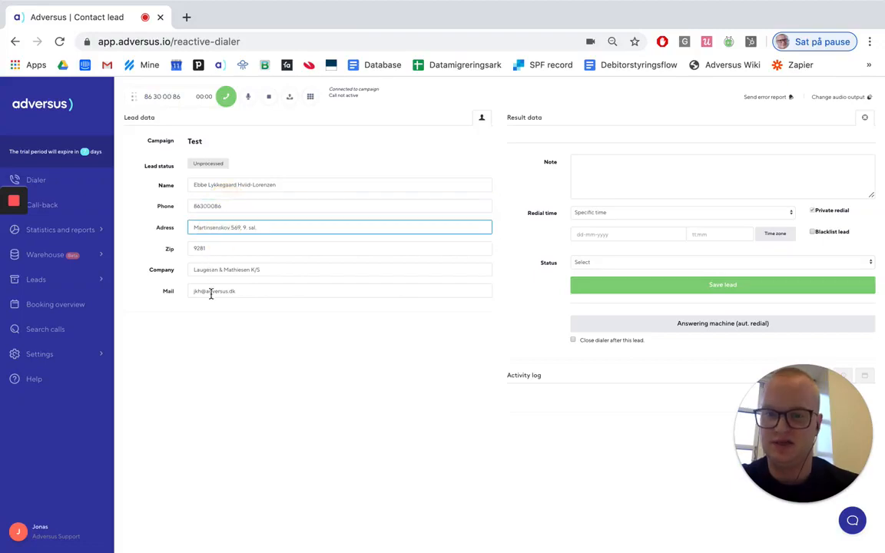
{"action": "mouse_move", "coordinate": [309, 141]}
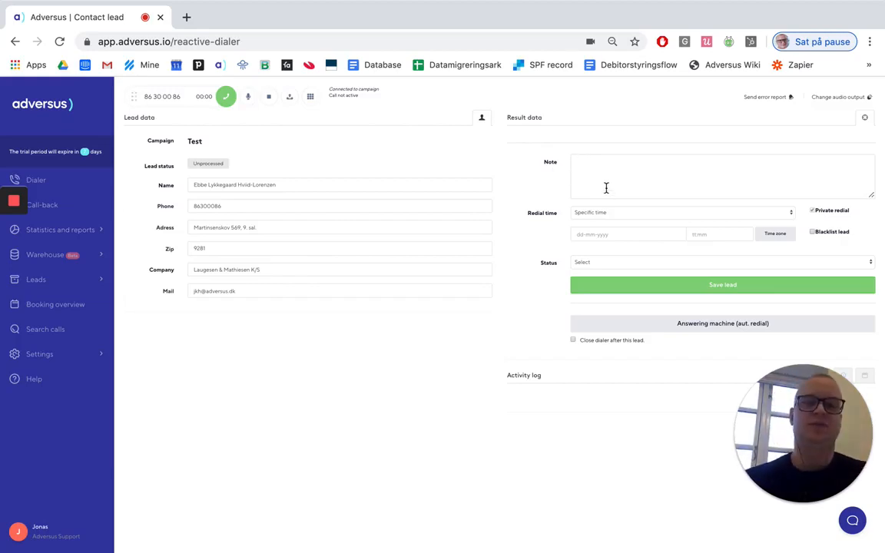
Write the note 'Talked to him, he' wanted a call back and set redial time to 1 day.
{"action": "left_click", "coordinate": [721, 175]}
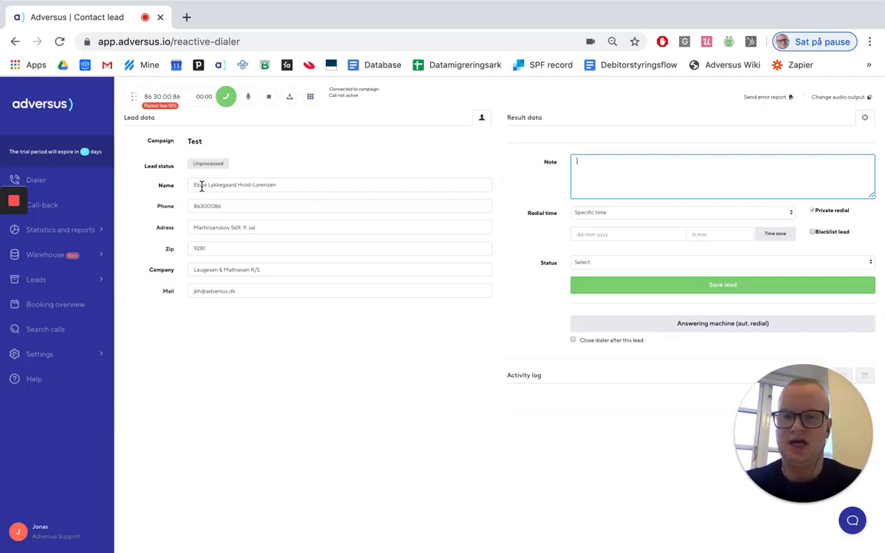
{"action": "type", "text": "Talke"}
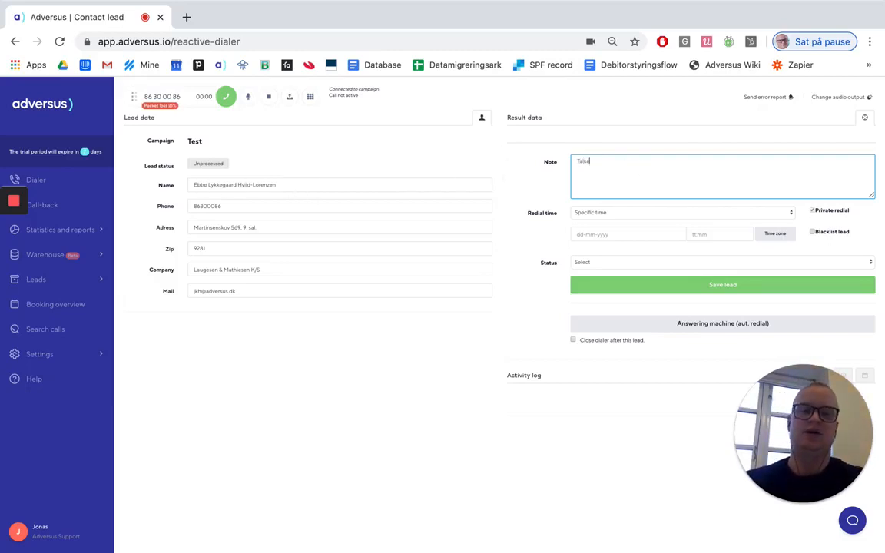
{"action": "type", "text": "Talked to him, he wanted me to call back in"}
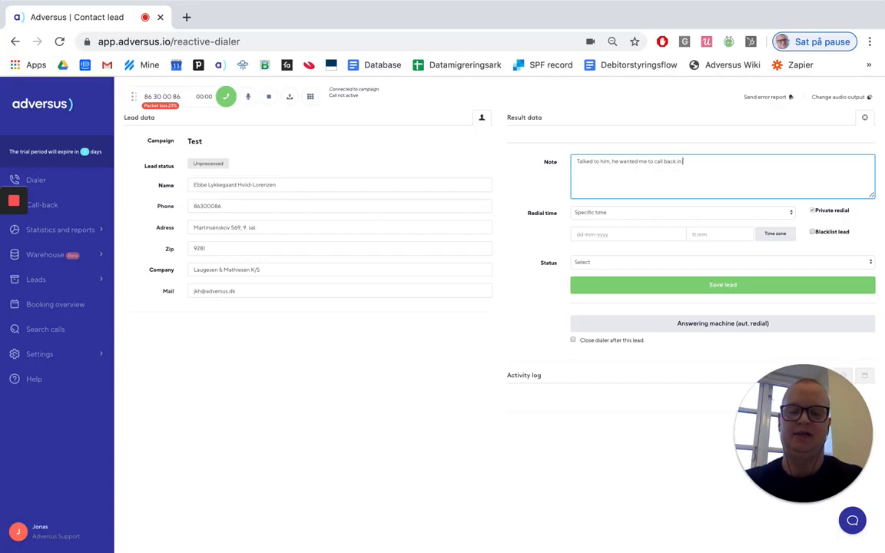
{"action": "type", "text": "1 day"}
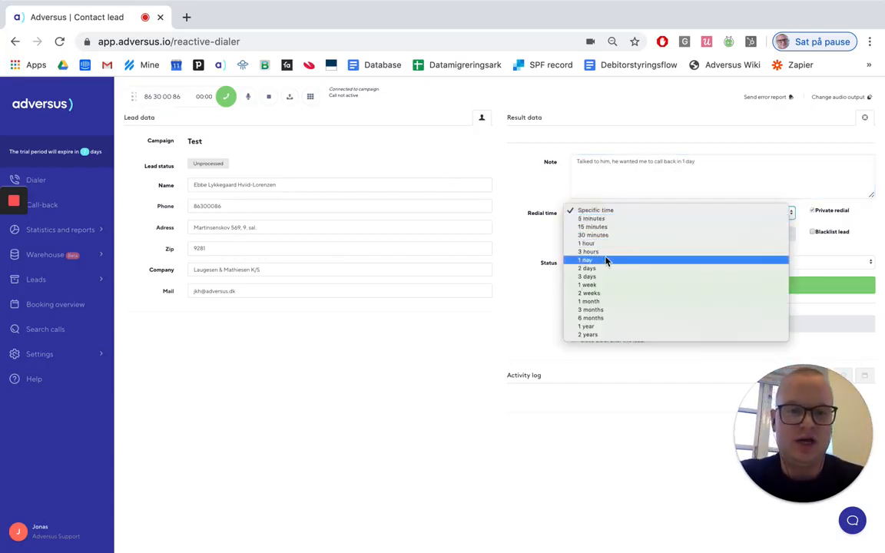
{"action": "left_click", "coordinate": [587, 259]}
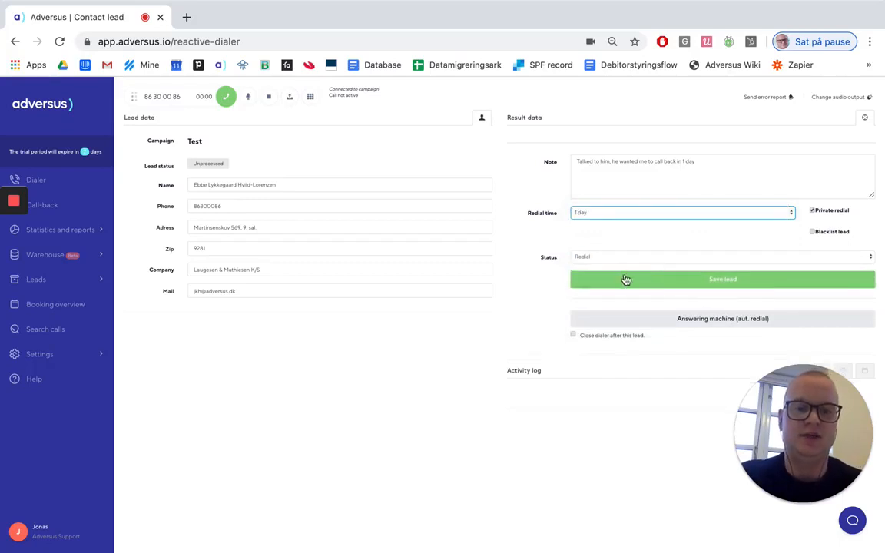
{"action": "mouse_move", "coordinate": [591, 261]}
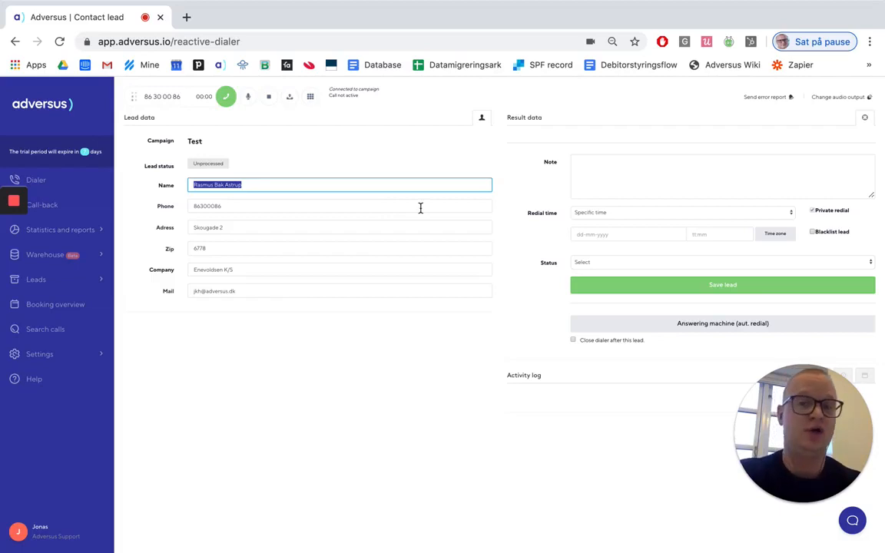
{"action": "left_click", "coordinate": [722, 261]}
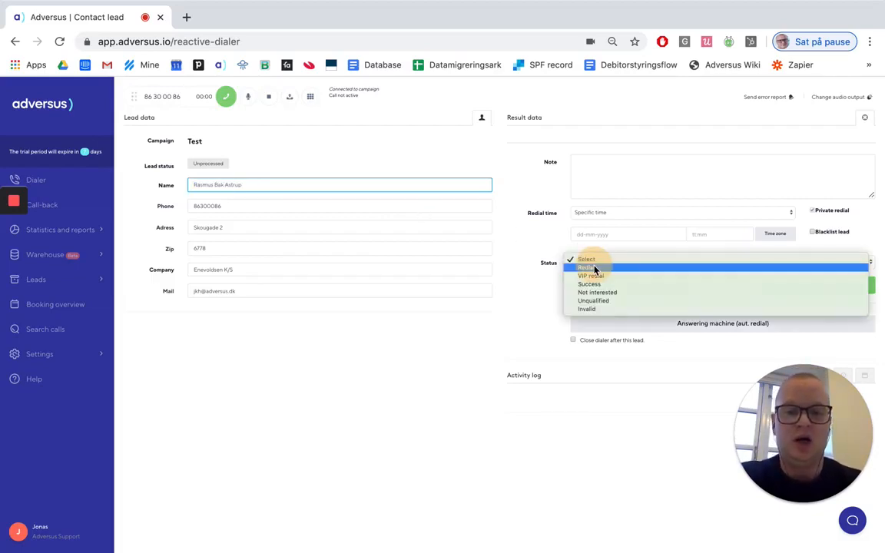
{"action": "left_click", "coordinate": [590, 284]}
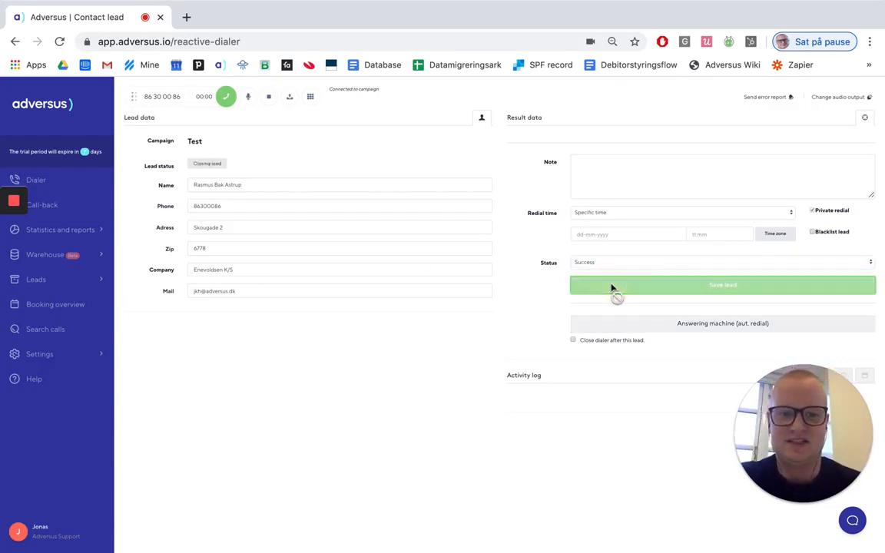
{"action": "left_click", "coordinate": [722, 284]}
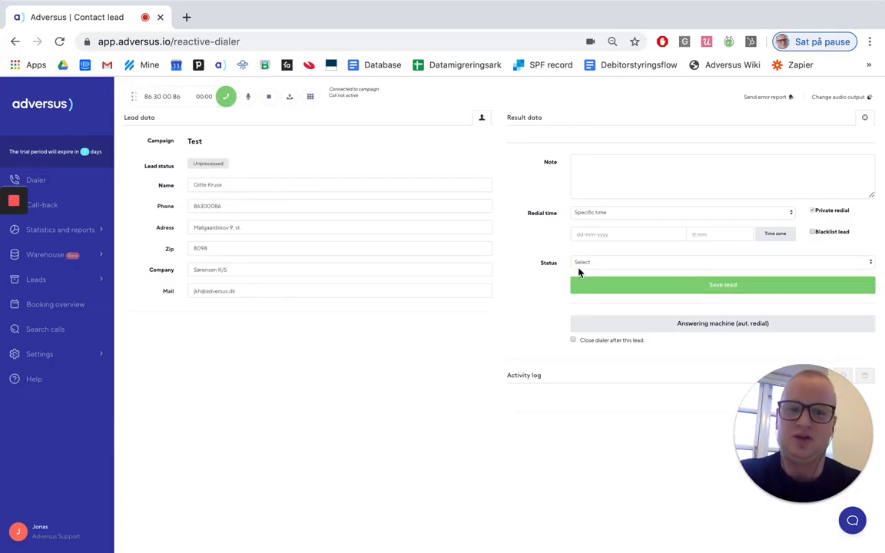
{"action": "left_click", "coordinate": [721, 261]}
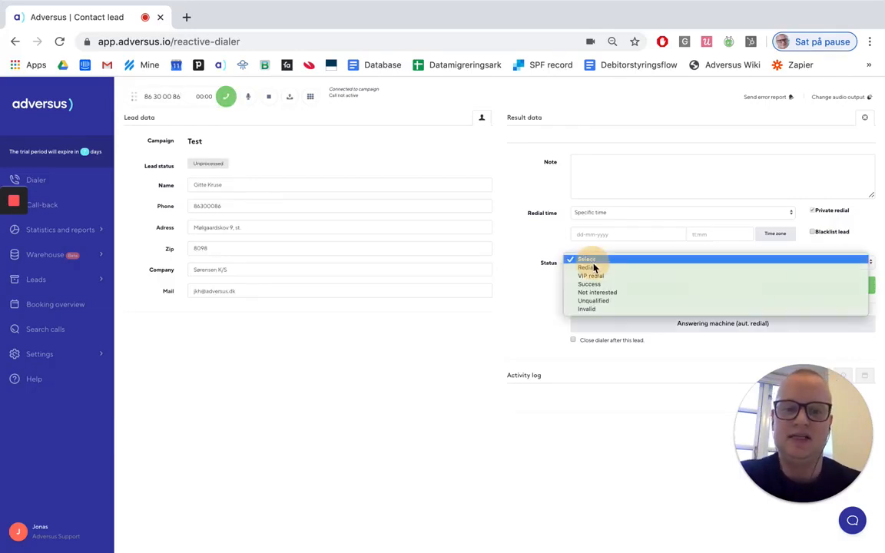
{"action": "mouse_move", "coordinate": [598, 292]}
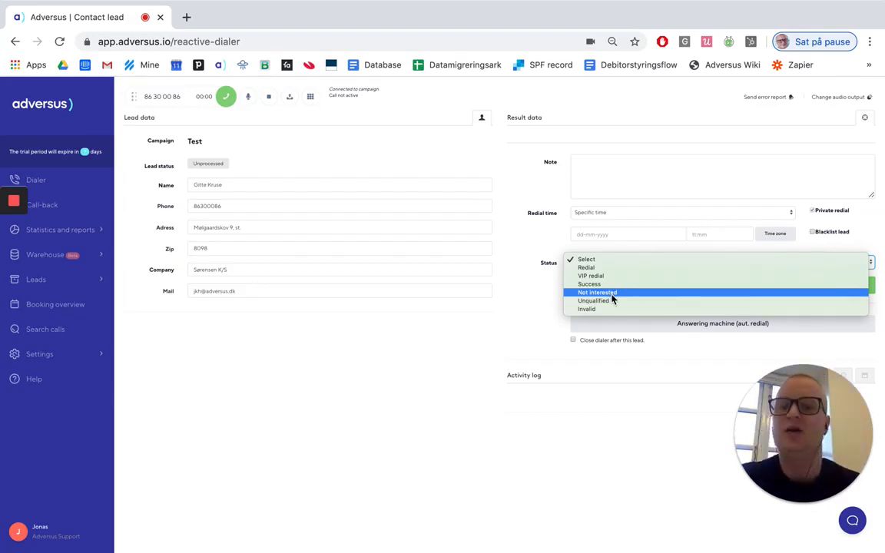
{"action": "mouse_move", "coordinate": [593, 300]}
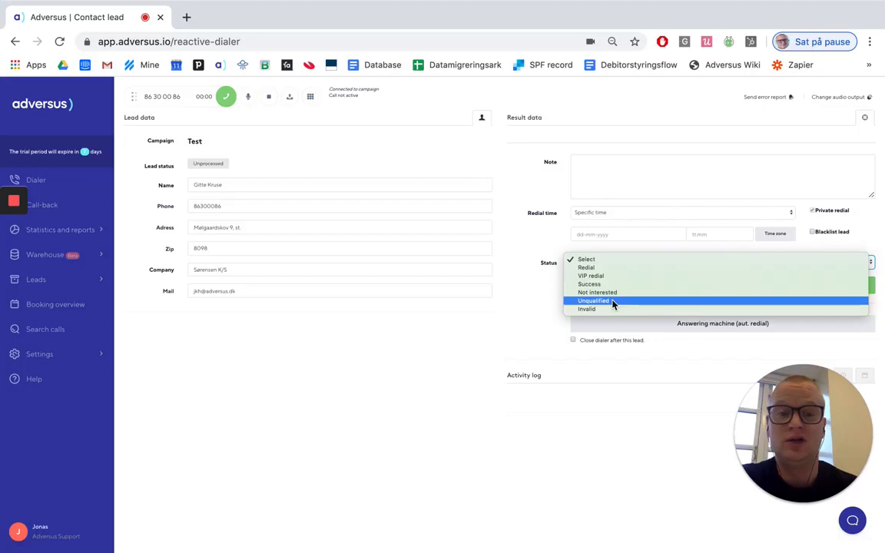
{"action": "mouse_move", "coordinate": [611, 292]}
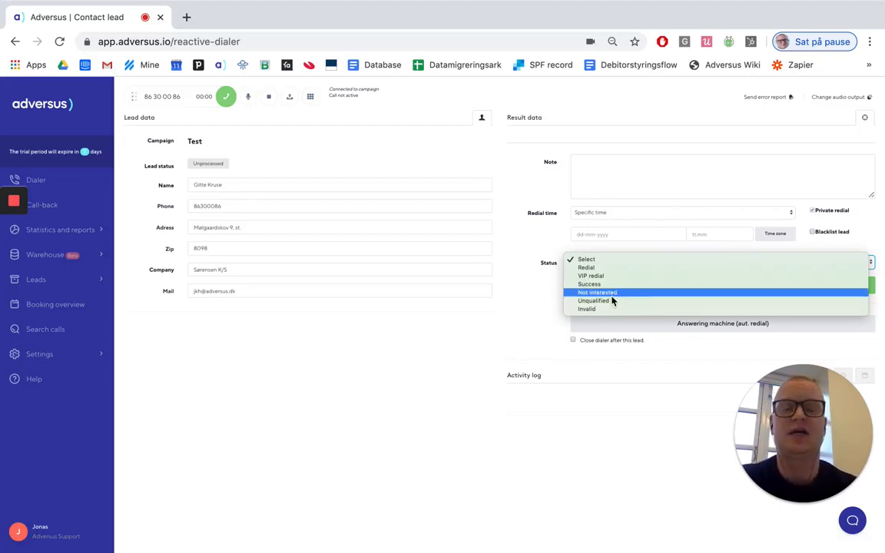
{"action": "mouse_move", "coordinate": [612, 300]}
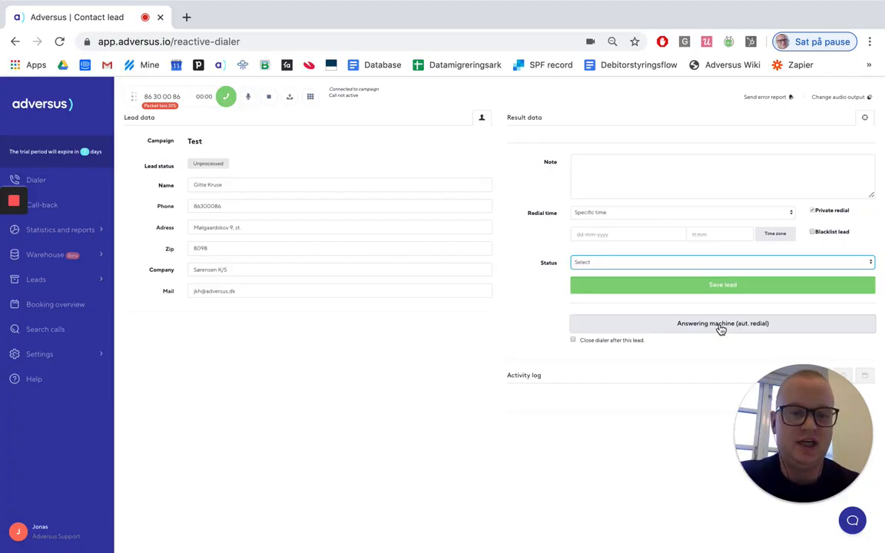
{"action": "mouse_move", "coordinate": [728, 329]}
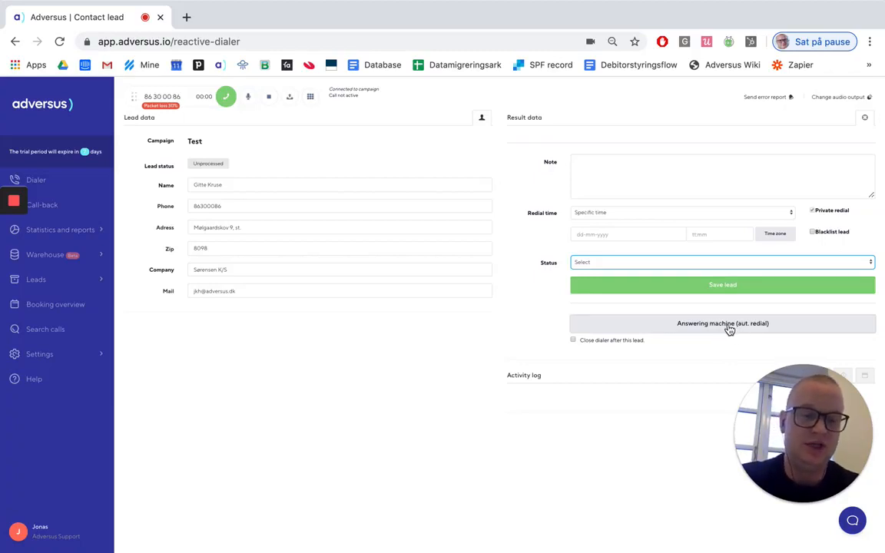
{"action": "mouse_move", "coordinate": [725, 329]}
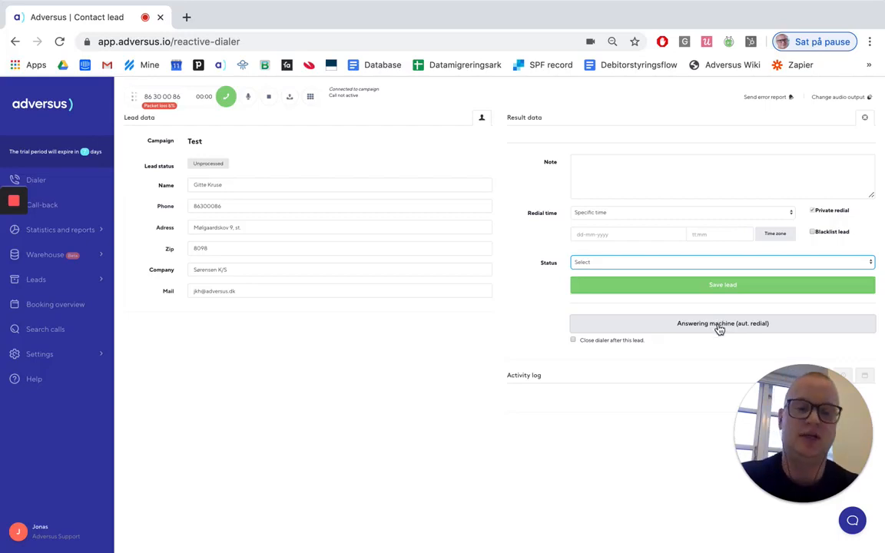
{"action": "mouse_move", "coordinate": [716, 417]}
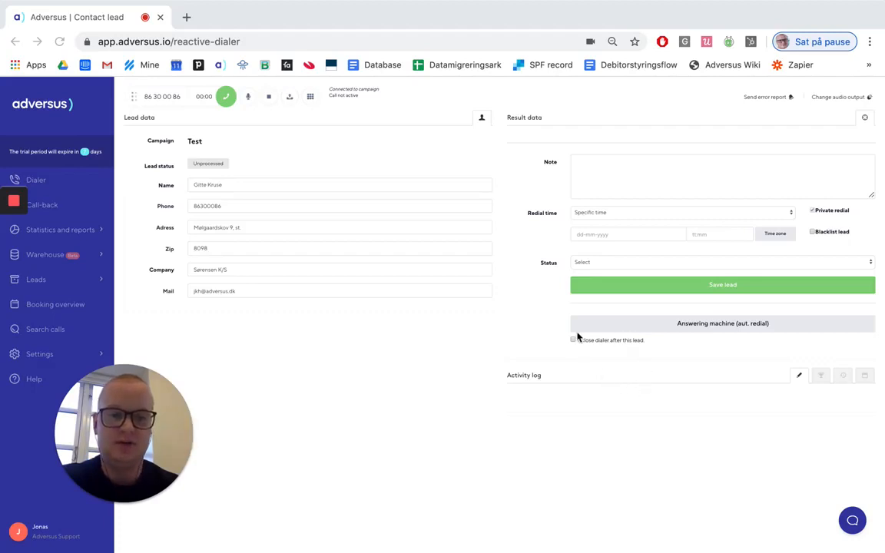
{"action": "mouse_move", "coordinate": [633, 286]}
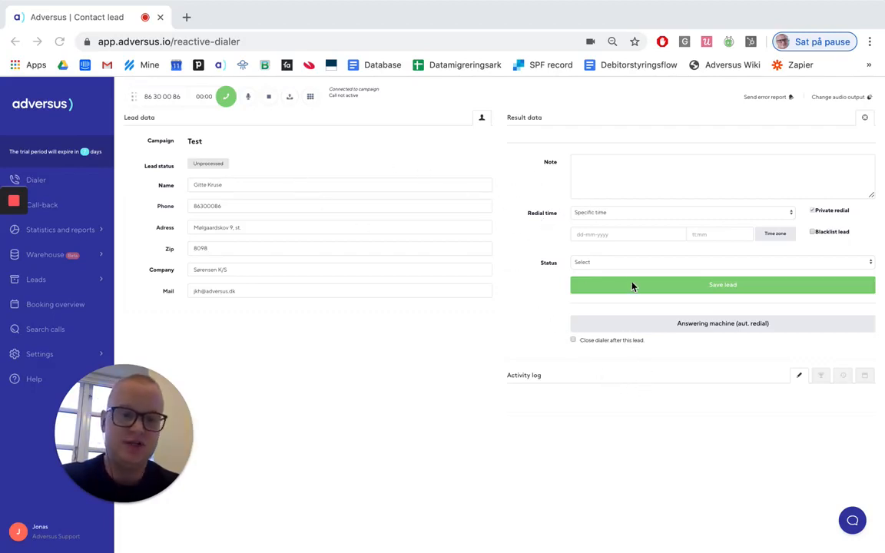
{"action": "mouse_move", "coordinate": [476, 176]}
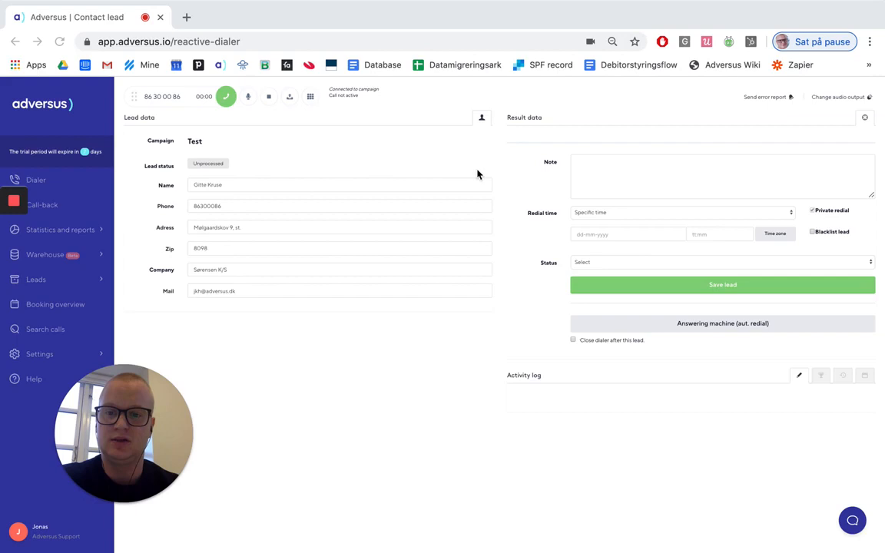
{"action": "mouse_move", "coordinate": [774, 344]}
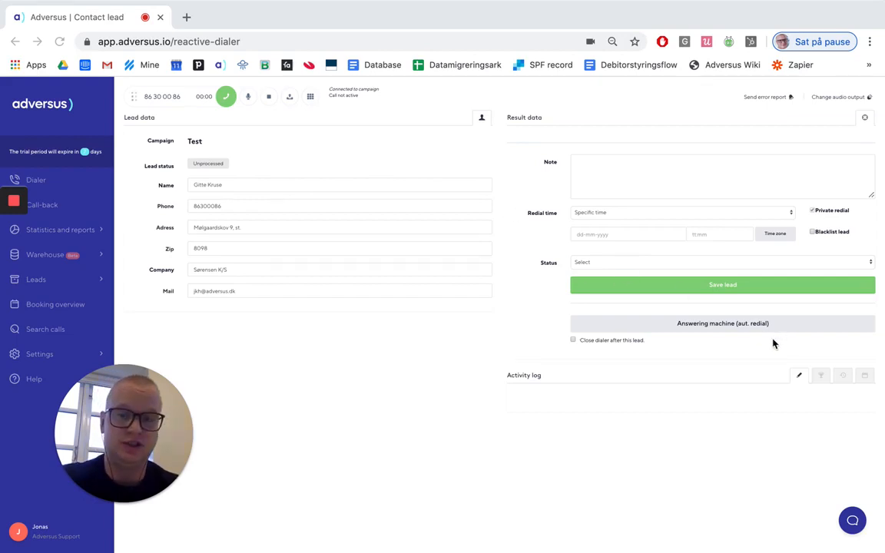
{"action": "mouse_move", "coordinate": [427, 269]}
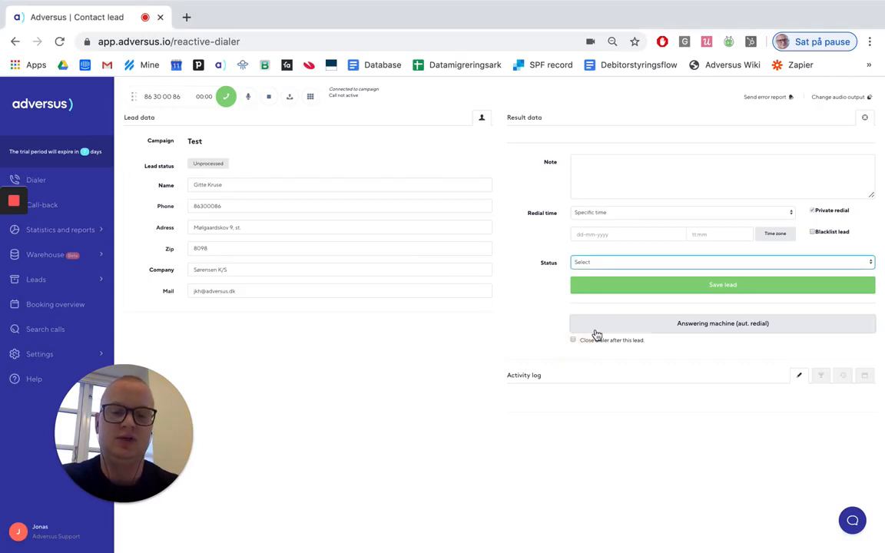
Mark the dialer to close after this lead and save it as 'Answering machine (ext. redial)'.
{"action": "left_click", "coordinate": [573, 339]}
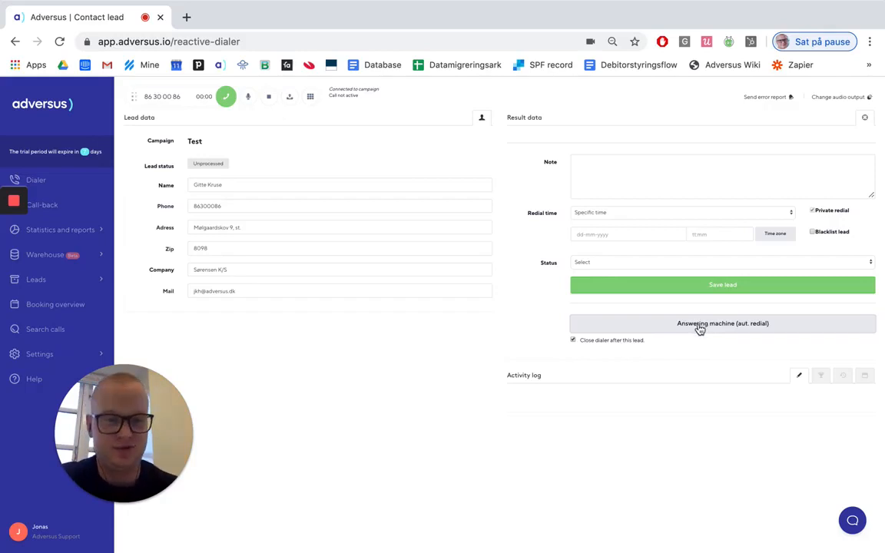
{"action": "left_click", "coordinate": [722, 323]}
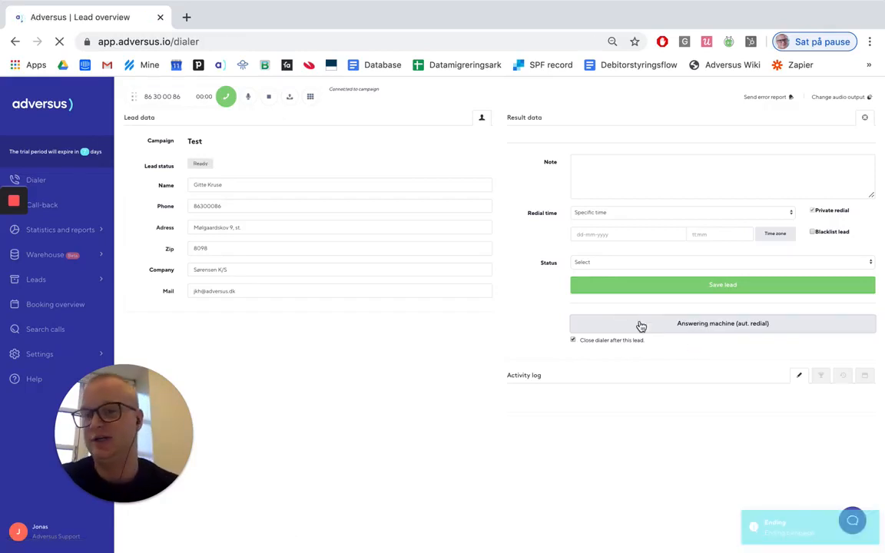
{"action": "mouse_move", "coordinate": [639, 311]}
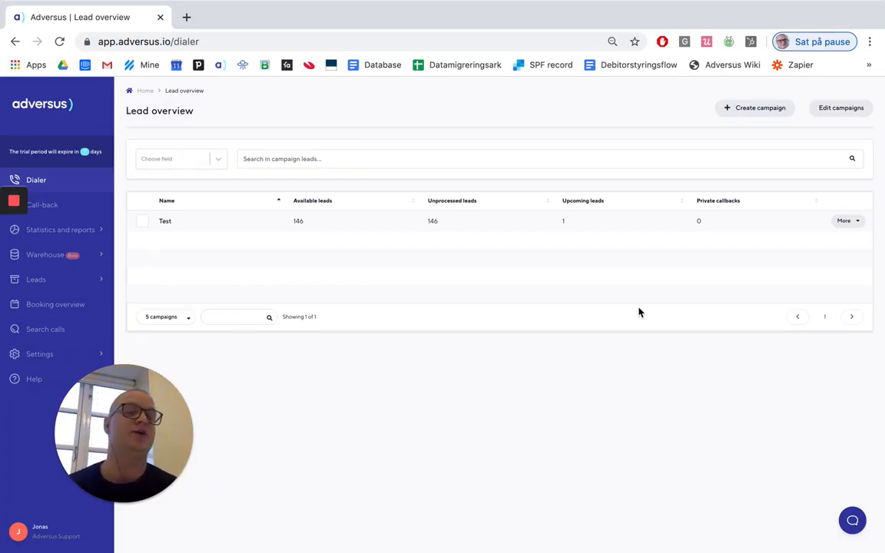
{"action": "mouse_move", "coordinate": [284, 421]}
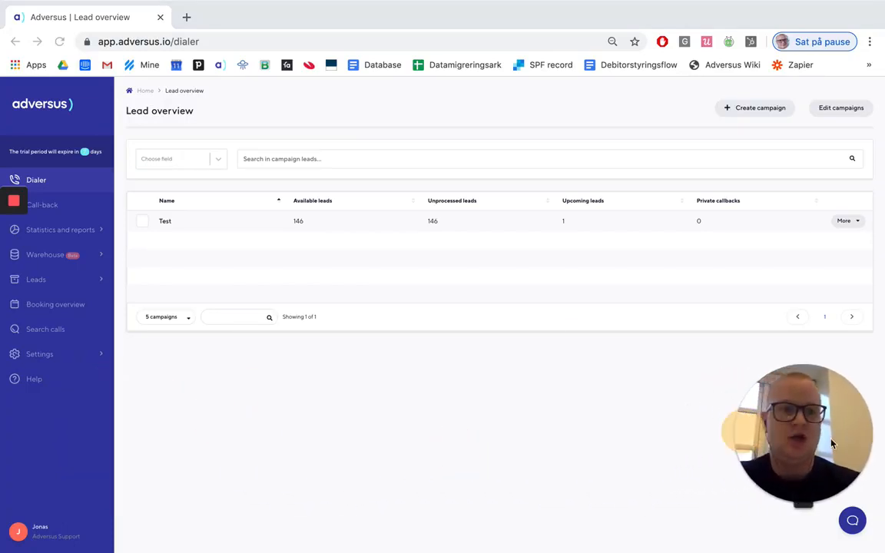
{"action": "mouse_move", "coordinate": [73, 206]}
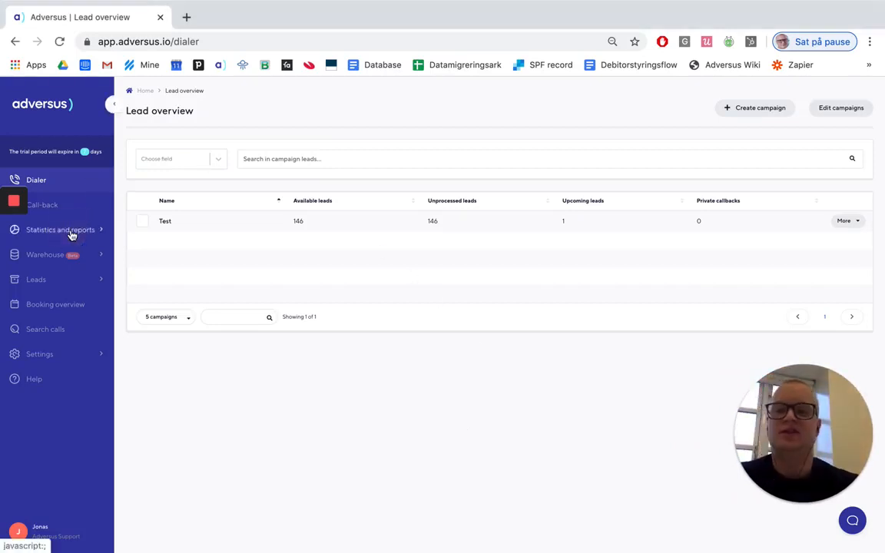
Expand Statistics and reports in the sidebar and go to the Reports page.
{"action": "left_click", "coordinate": [60, 230]}
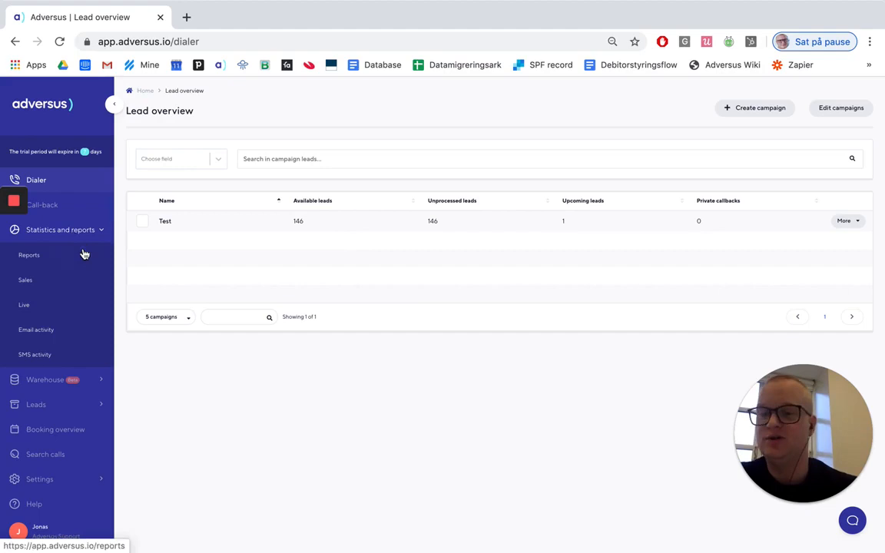
{"action": "mouse_move", "coordinate": [60, 255]}
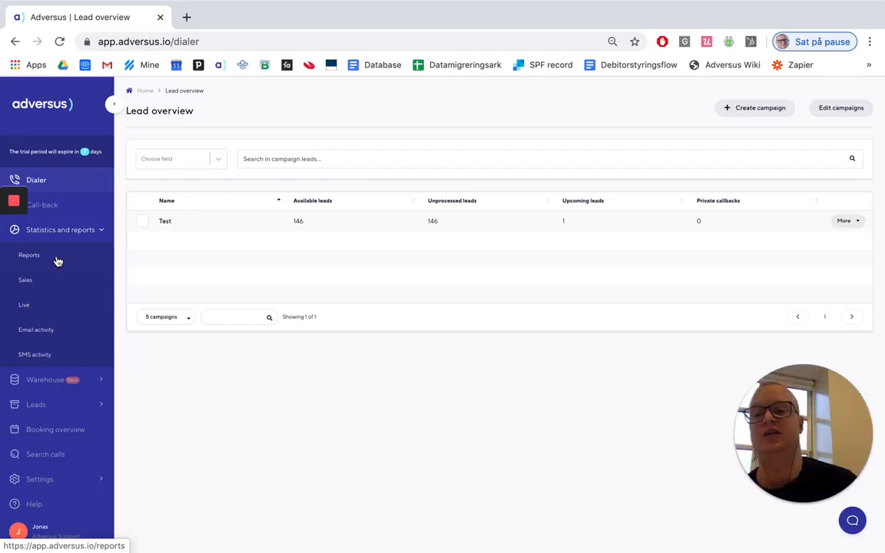
{"action": "mouse_move", "coordinate": [40, 258]}
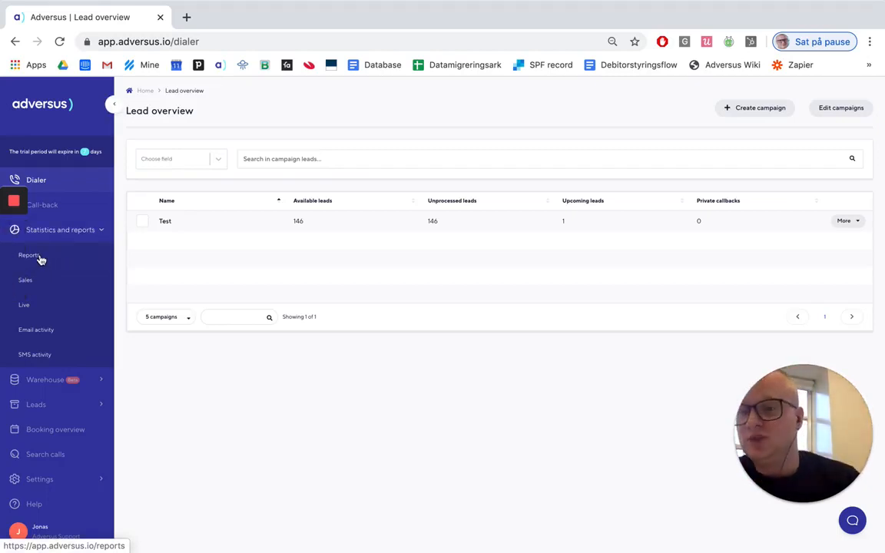
{"action": "left_click", "coordinate": [29, 255]}
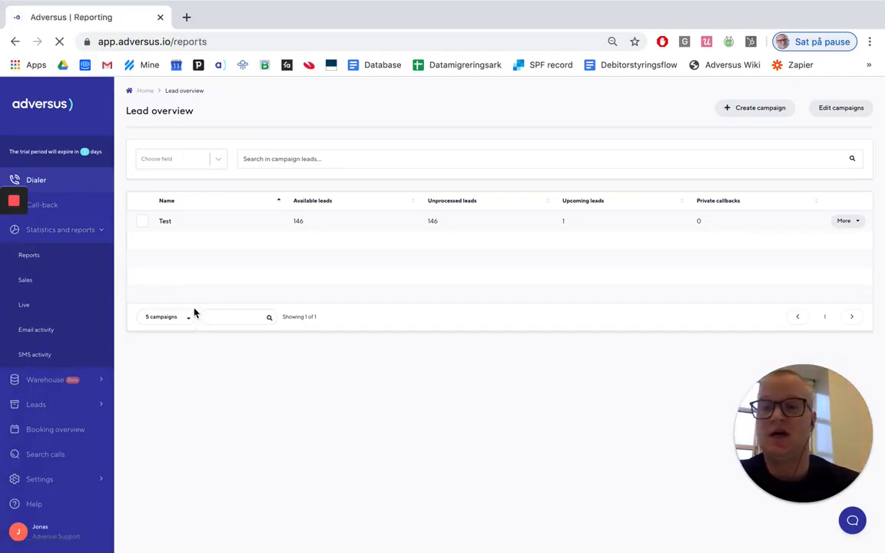
Generate a Number of successes per campaign report for this week, then expand the Warehouse section.
{"action": "left_click", "coordinate": [28, 255]}
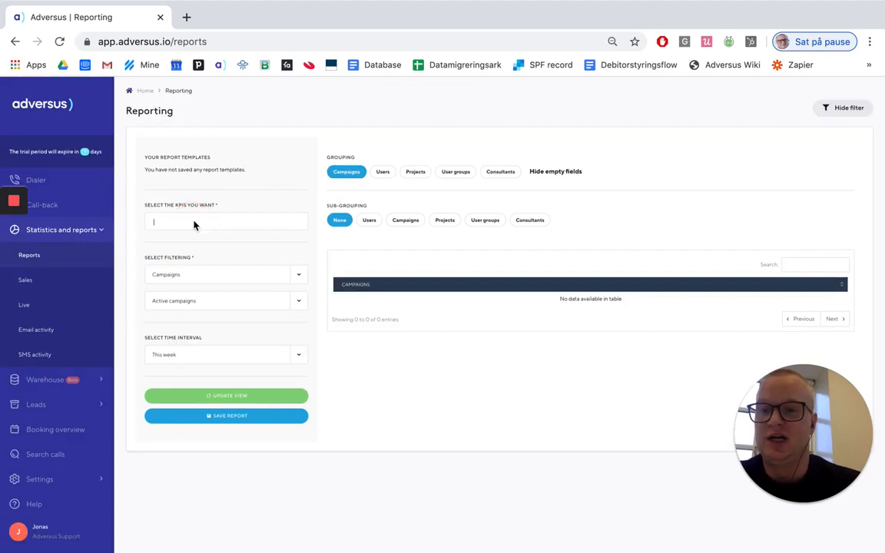
{"action": "left_click", "coordinate": [194, 223]}
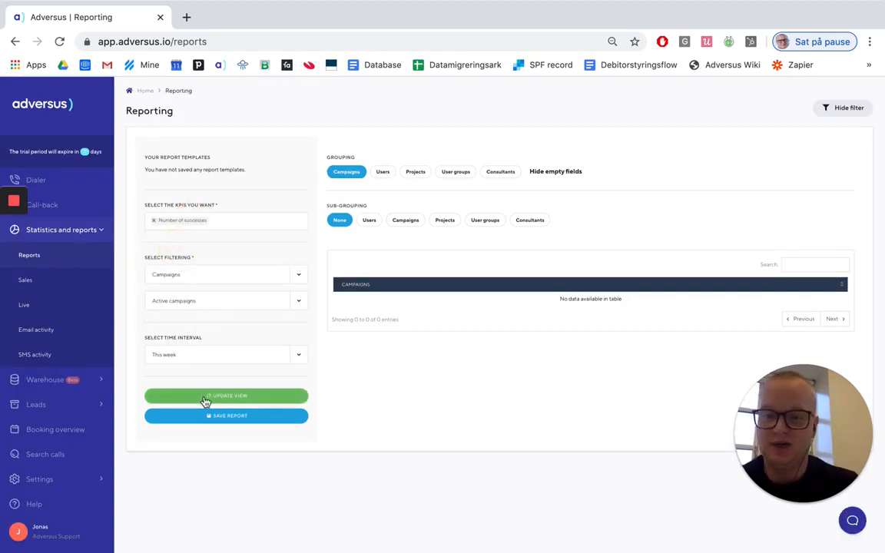
{"action": "left_click", "coordinate": [225, 397]}
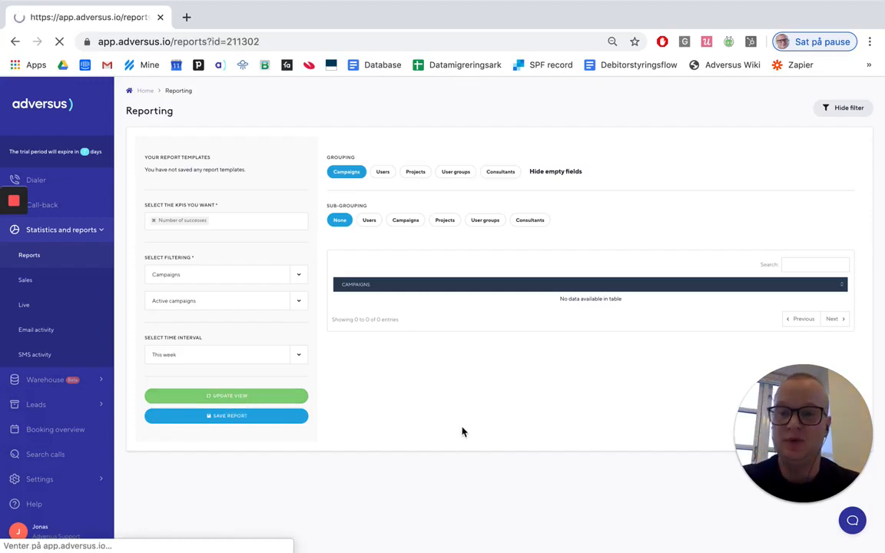
{"action": "mouse_move", "coordinate": [522, 374]}
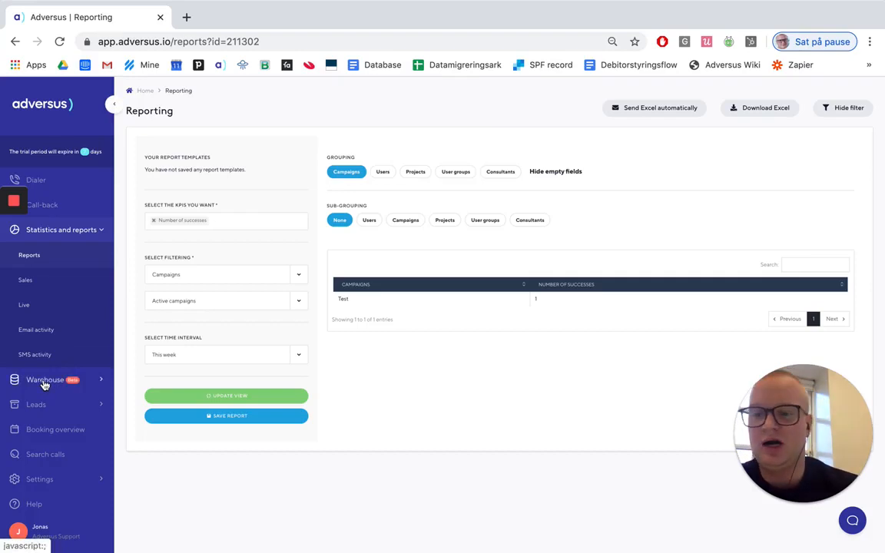
{"action": "mouse_move", "coordinate": [578, 287]}
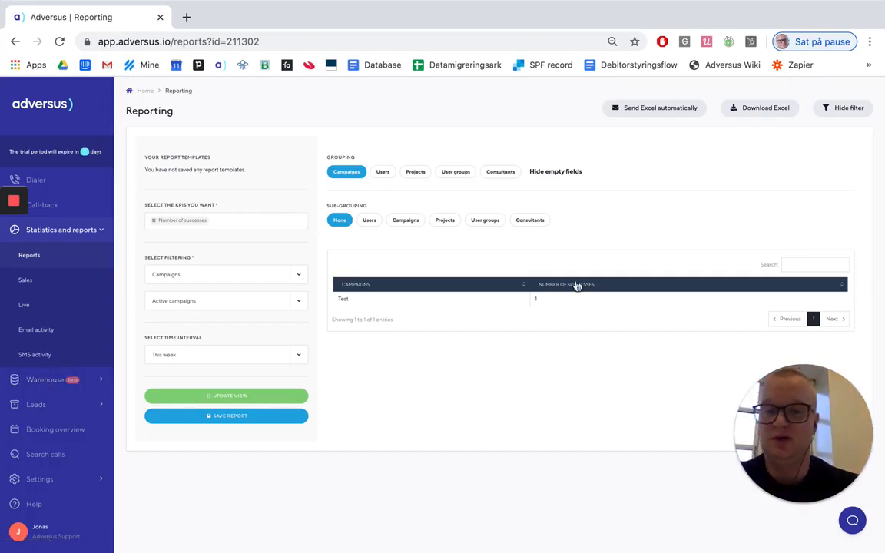
{"action": "mouse_move", "coordinate": [540, 304]}
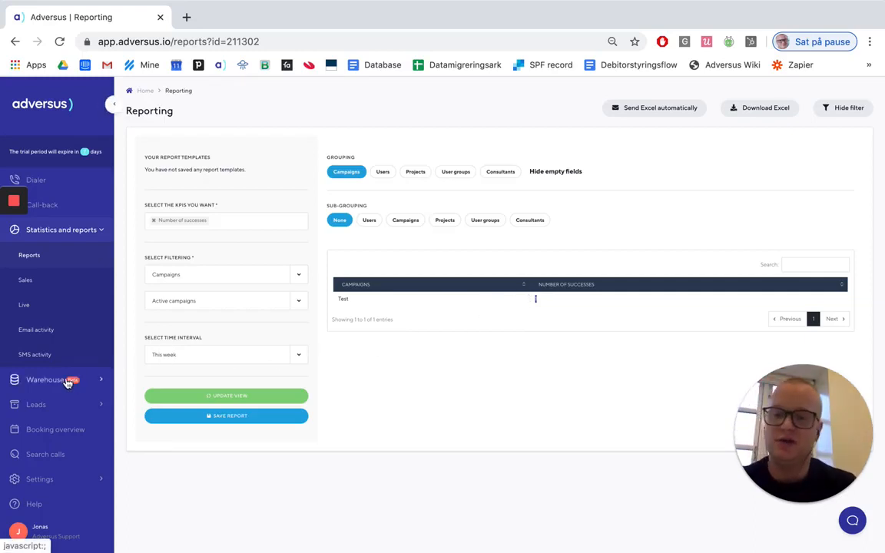
{"action": "left_click", "coordinate": [44, 379]}
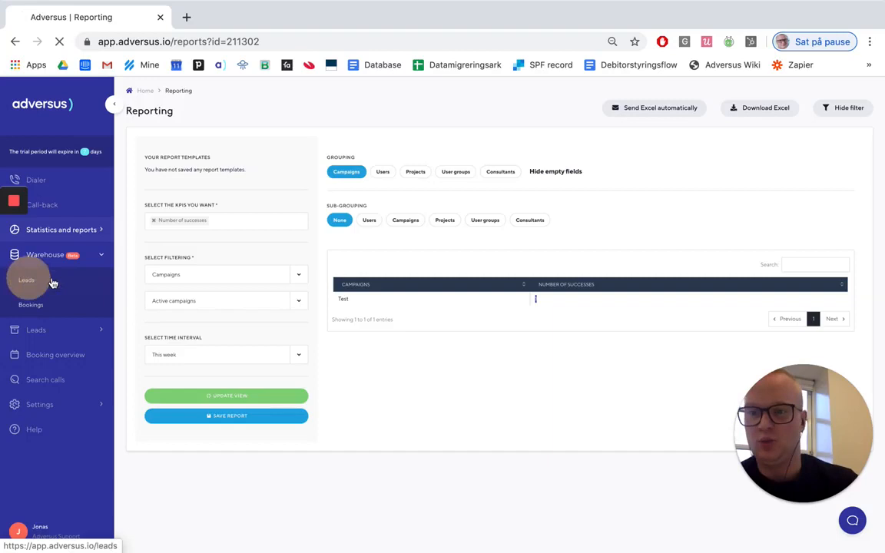
Filter the Warehouse Leads list to status Success, leaving one lead shown.
{"action": "left_click", "coordinate": [26, 280]}
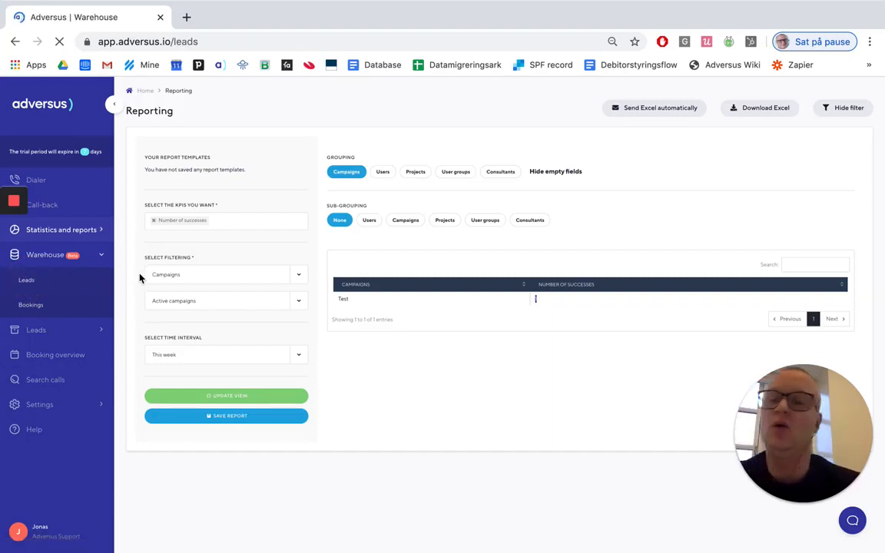
{"action": "left_click", "coordinate": [26, 280]}
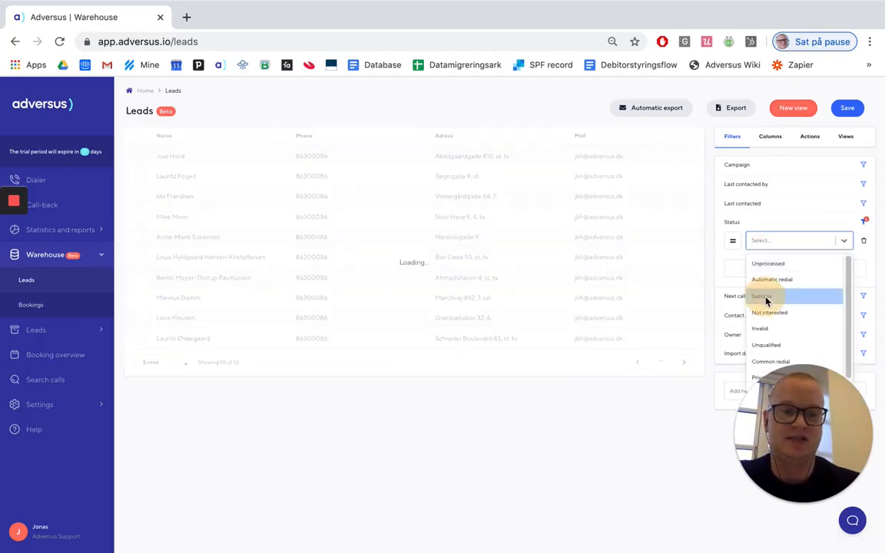
{"action": "left_click", "coordinate": [762, 295]}
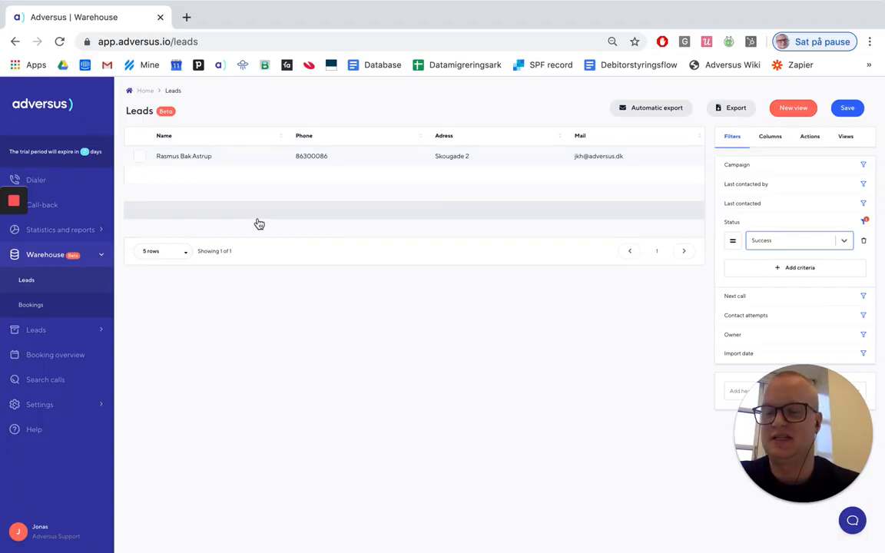
{"action": "mouse_move", "coordinate": [279, 271]}
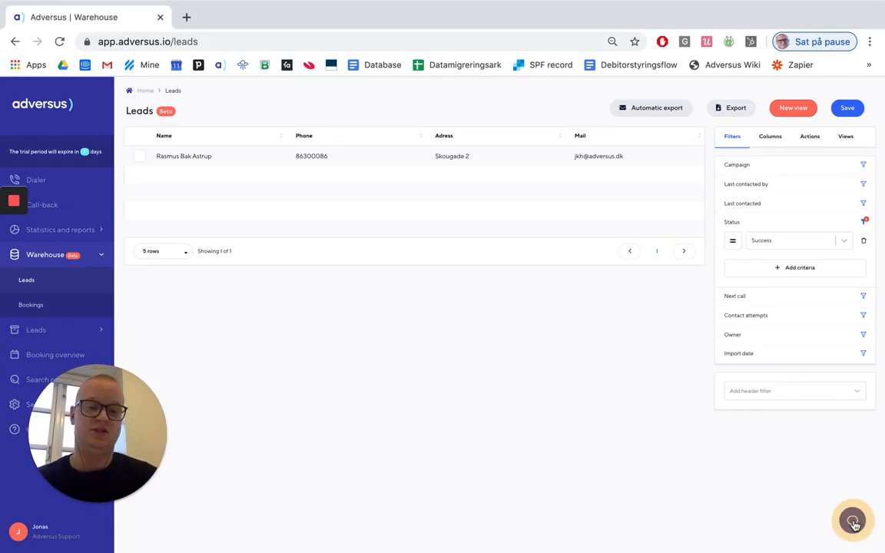
Bring up the support chat panel from the bottom-right bubble.
{"action": "left_click", "coordinate": [853, 521]}
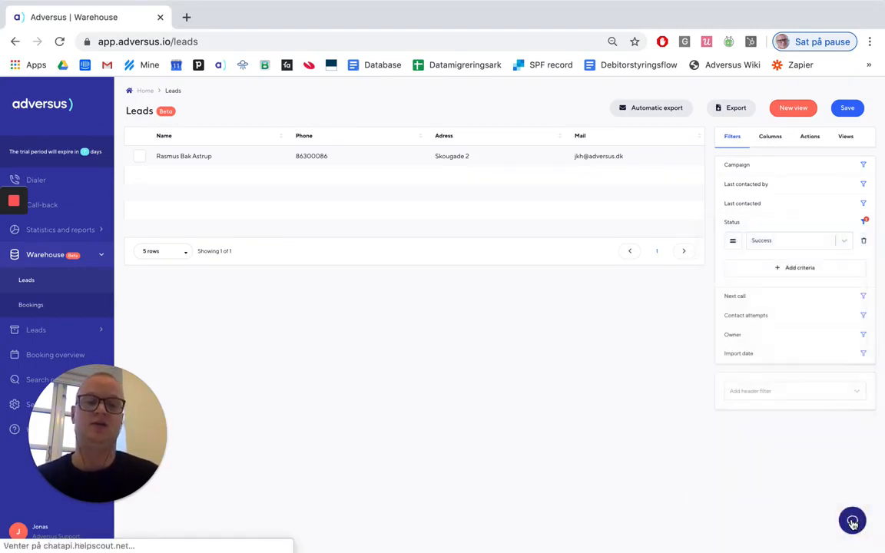
{"action": "left_click", "coordinate": [851, 520]}
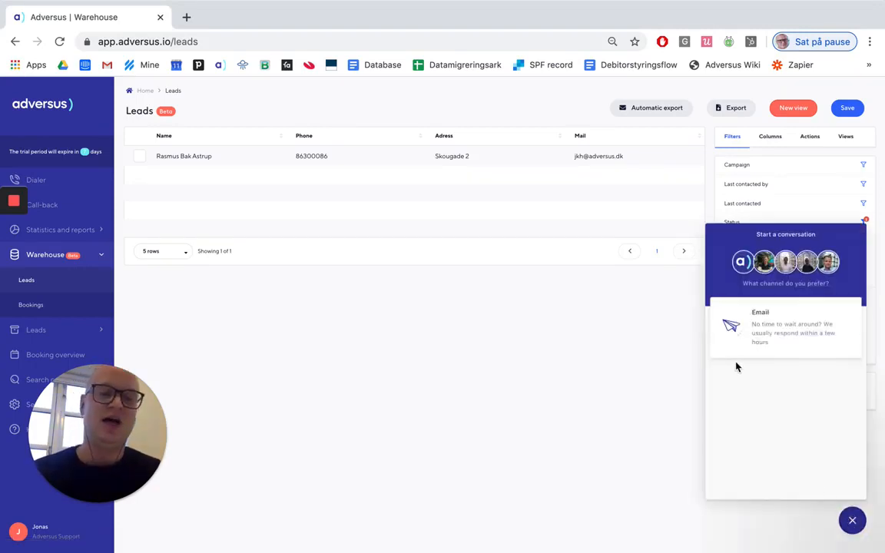
{"action": "mouse_move", "coordinate": [758, 375]}
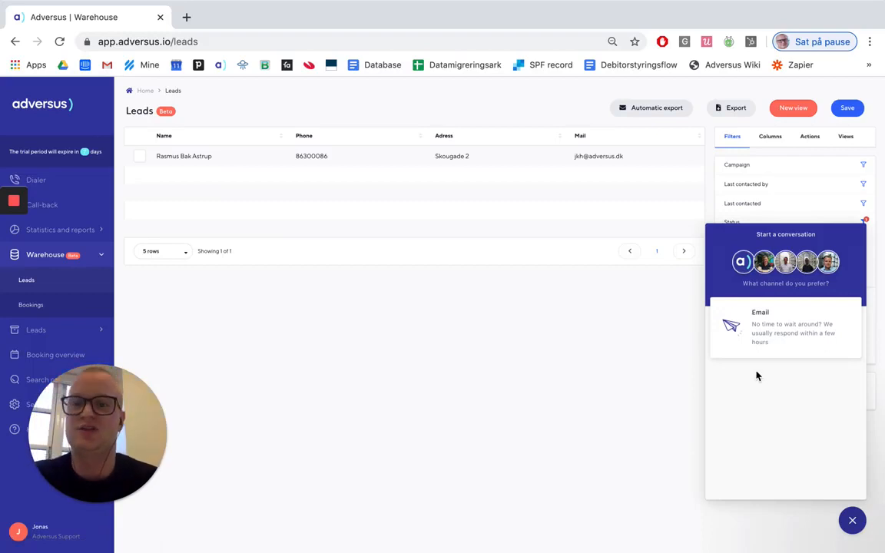